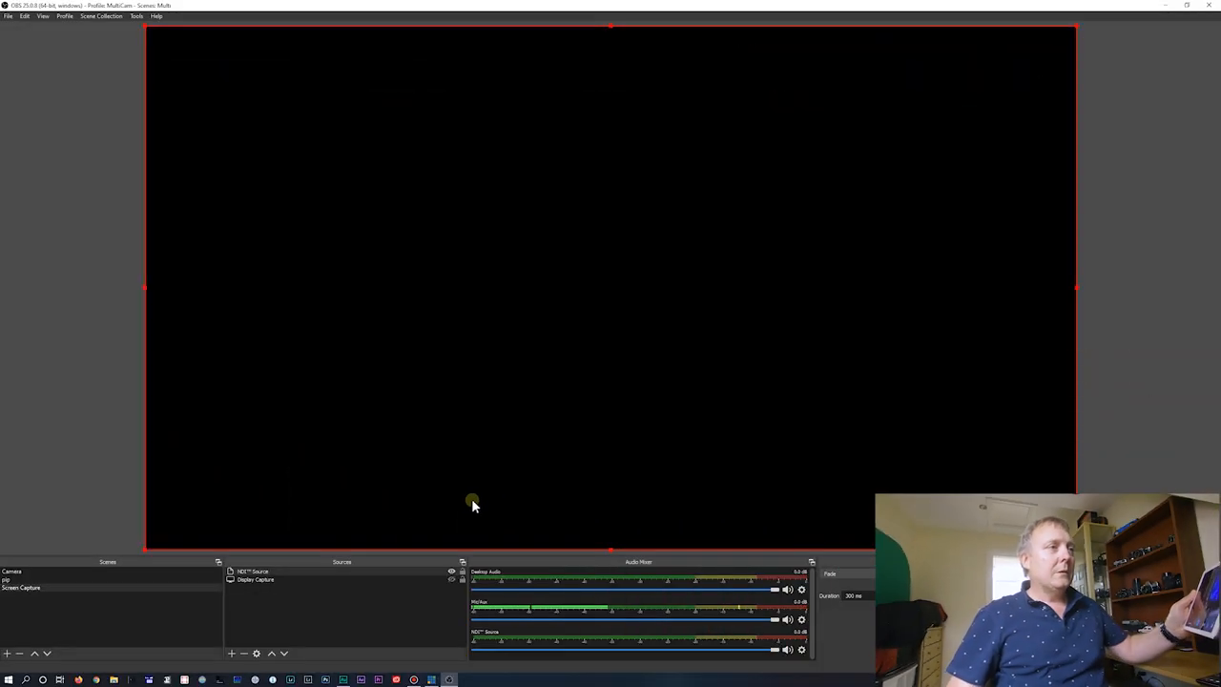
- Point the NDI source's Source name at the iPad's NDI HX Camera
double_click(253, 571)
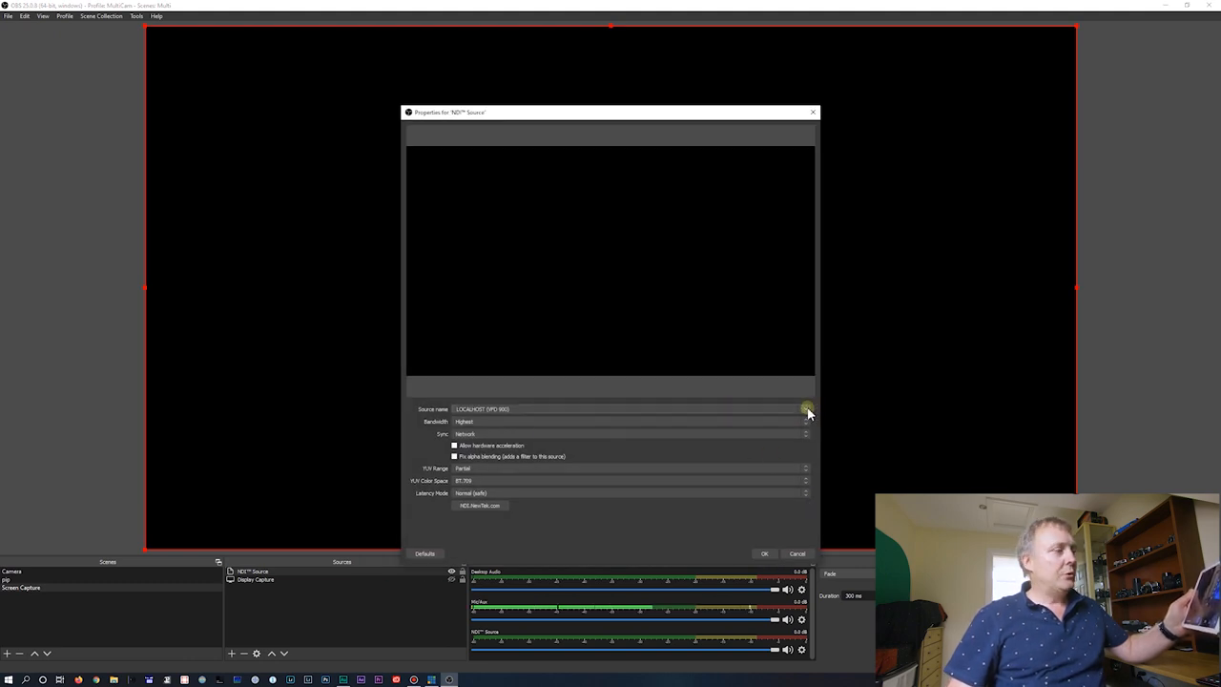
left_click(807, 408)
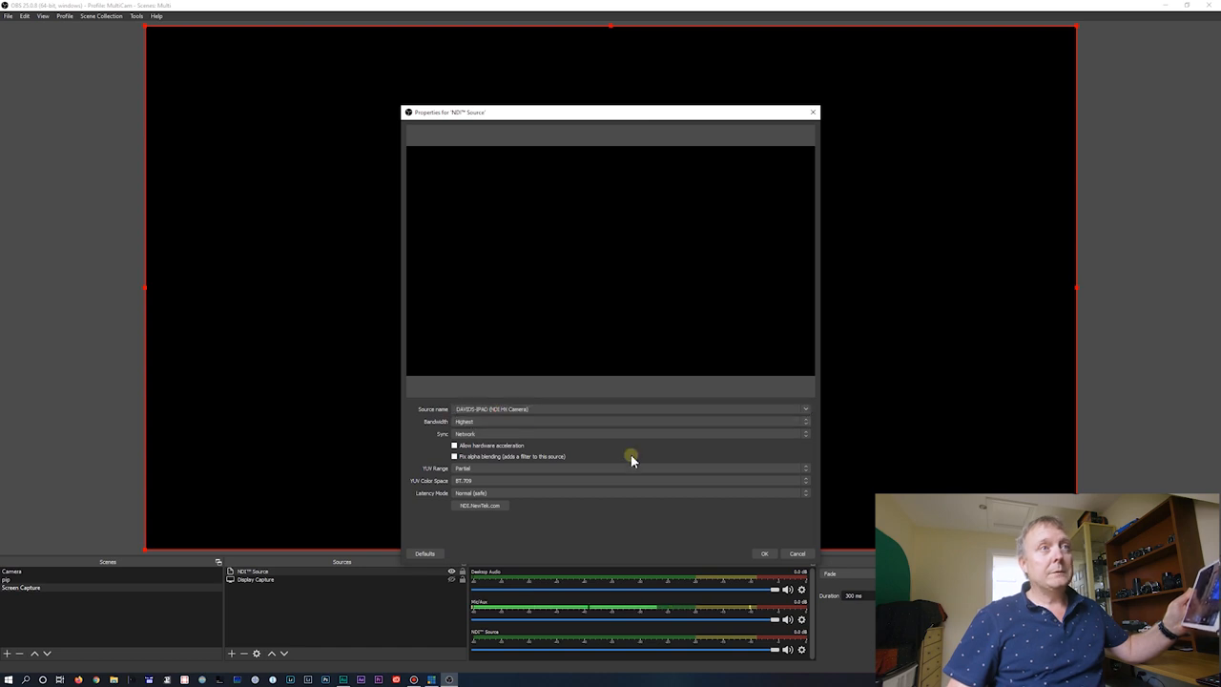
mouse_move(568, 523)
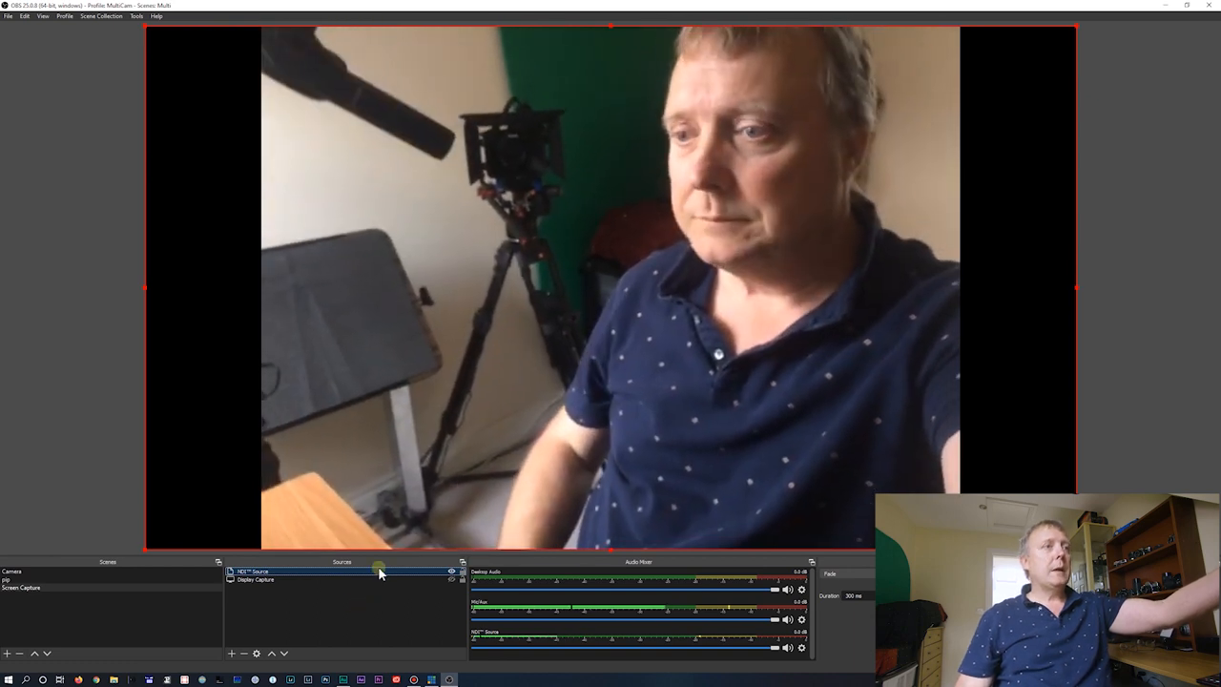
- Toggle hardware acceleration on the iPad NDI source, then minimise OBS
double_click(253, 571)
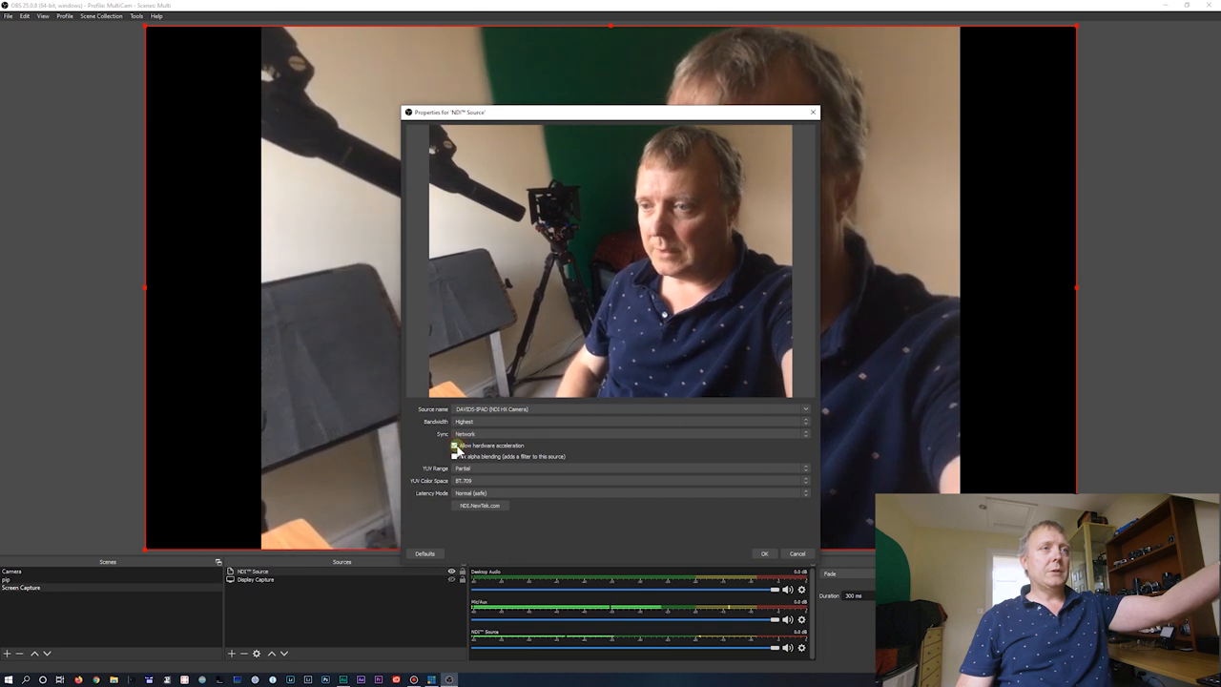
left_click(456, 445)
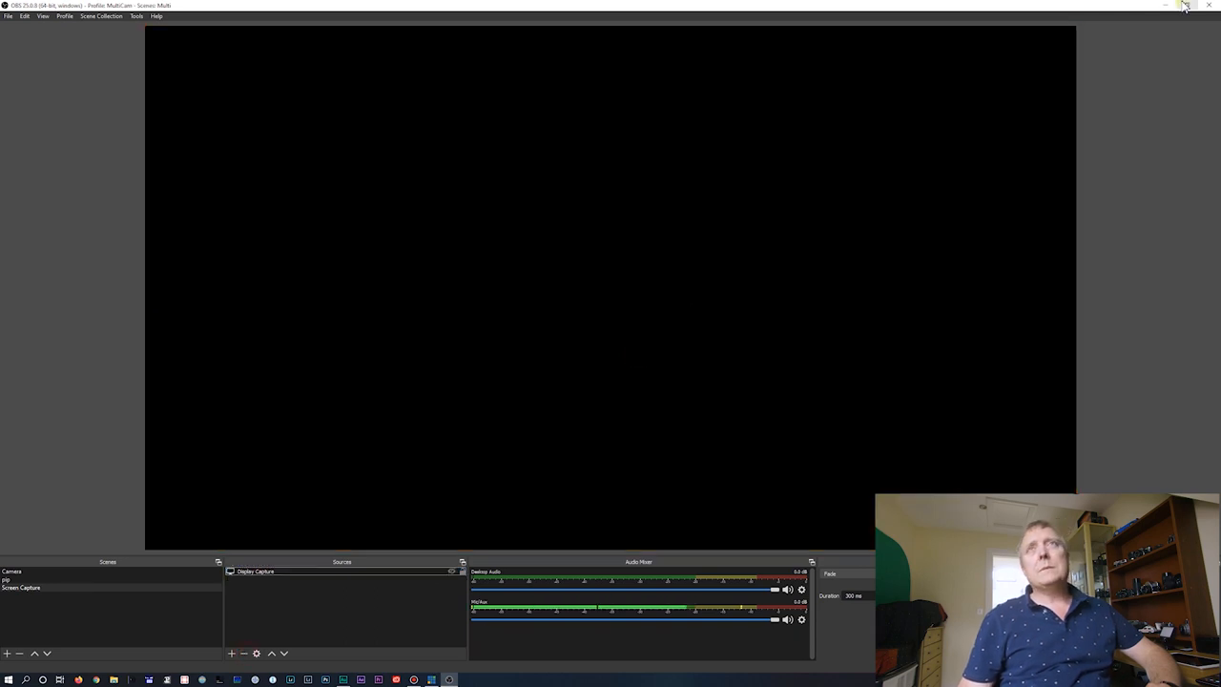
left_click(1186, 6)
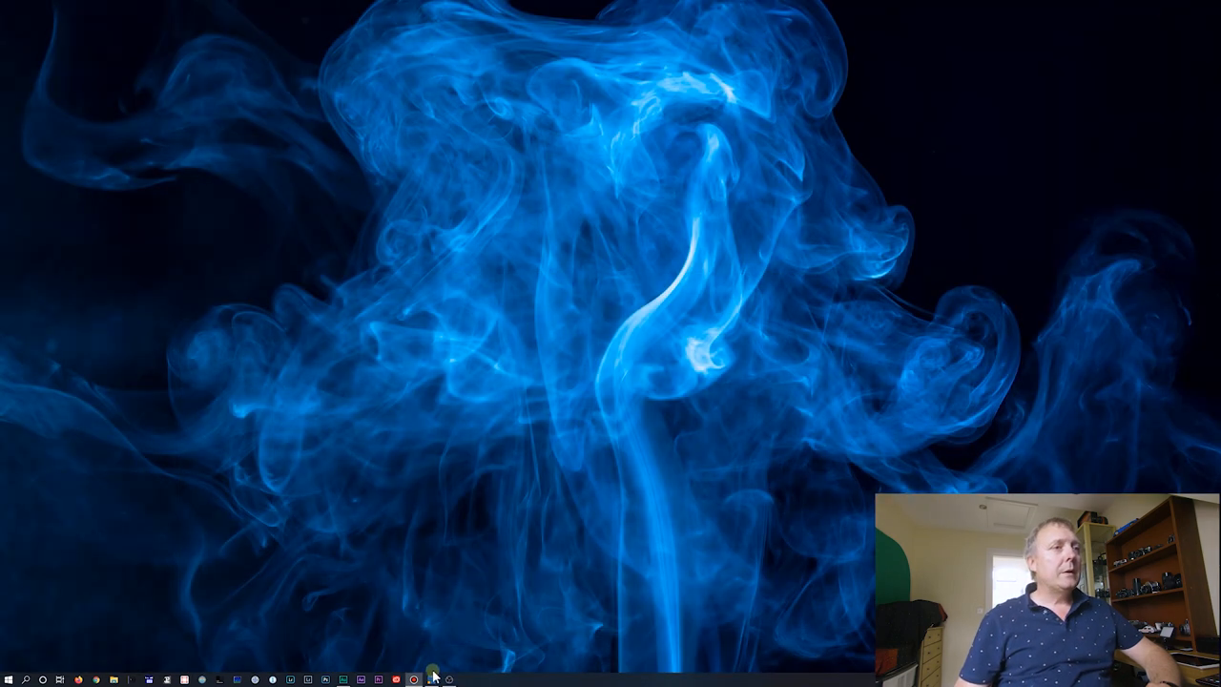
- Bring the vMix window to the front from the taskbar
left_click(414, 680)
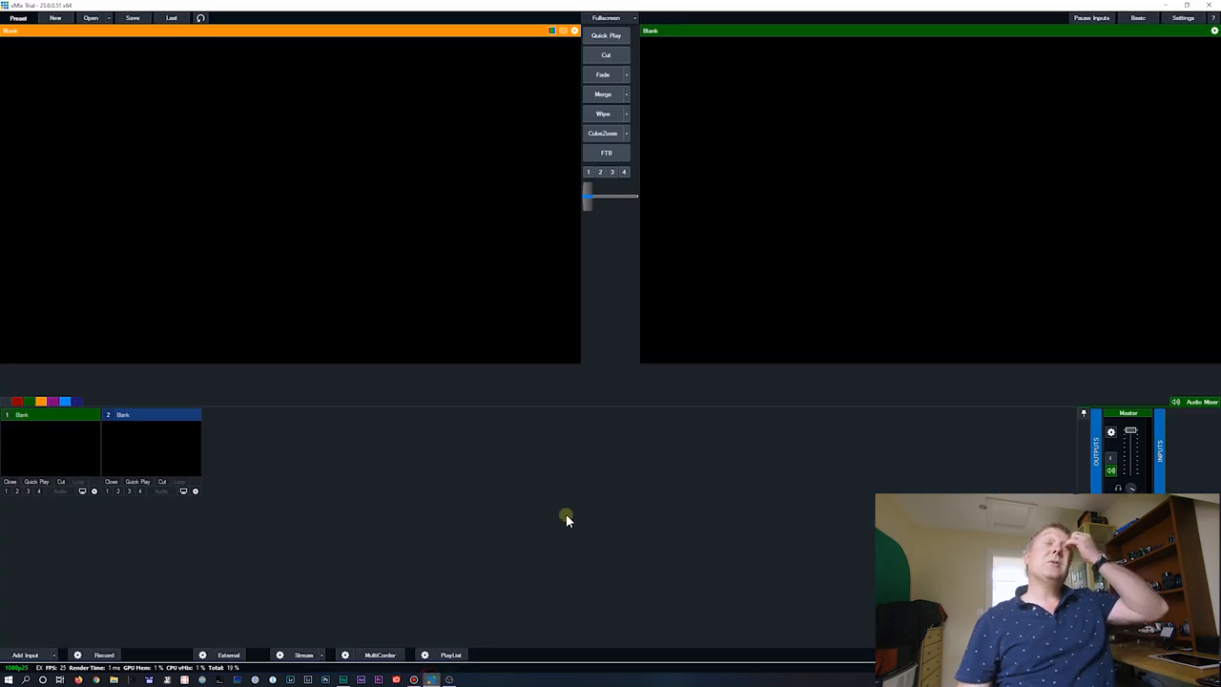
mouse_move(588, 515)
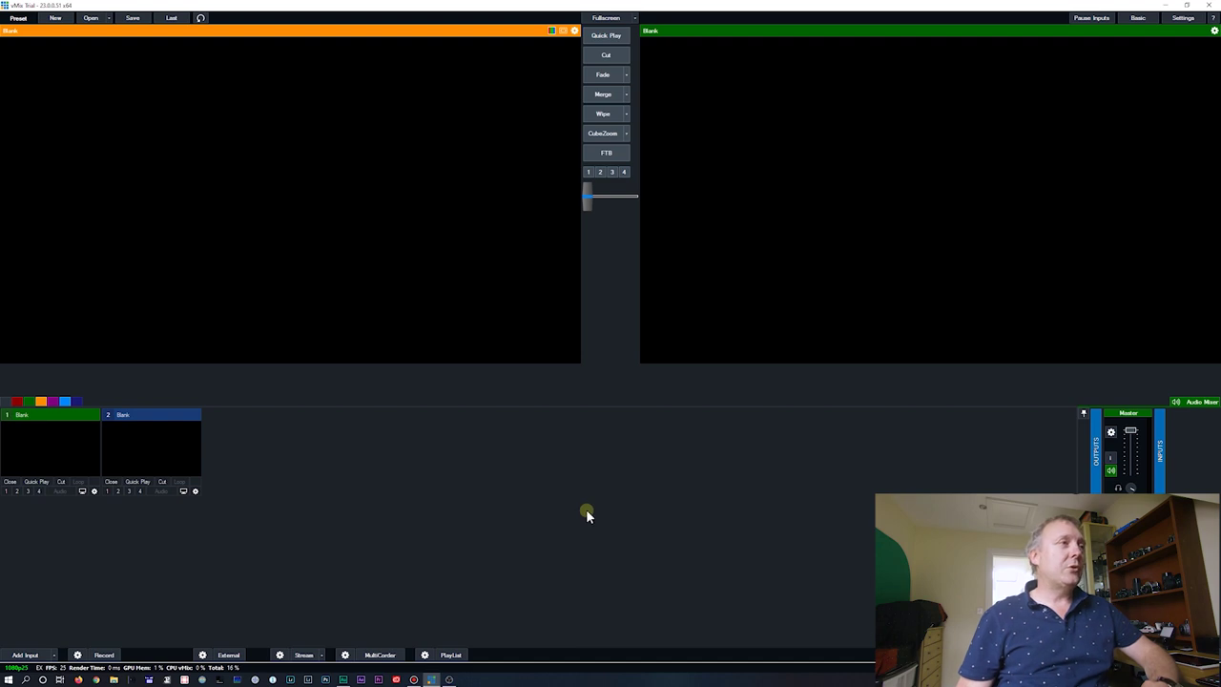
mouse_move(556, 494)
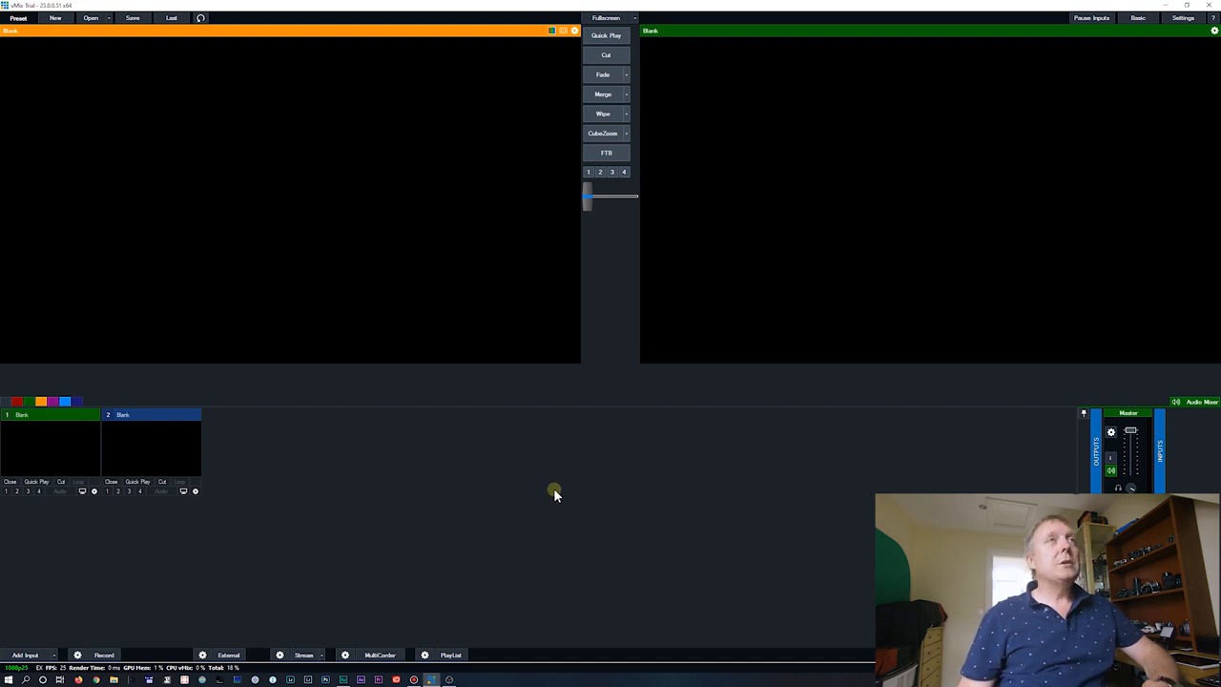
mouse_move(495, 467)
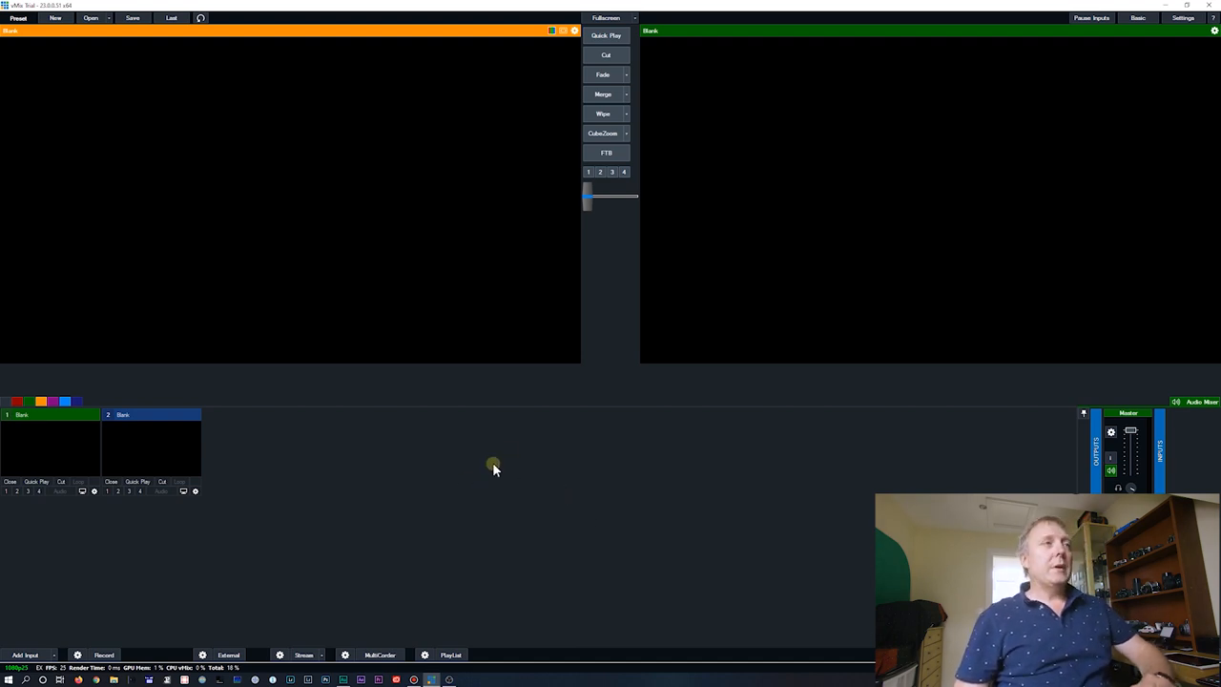
mouse_move(566, 463)
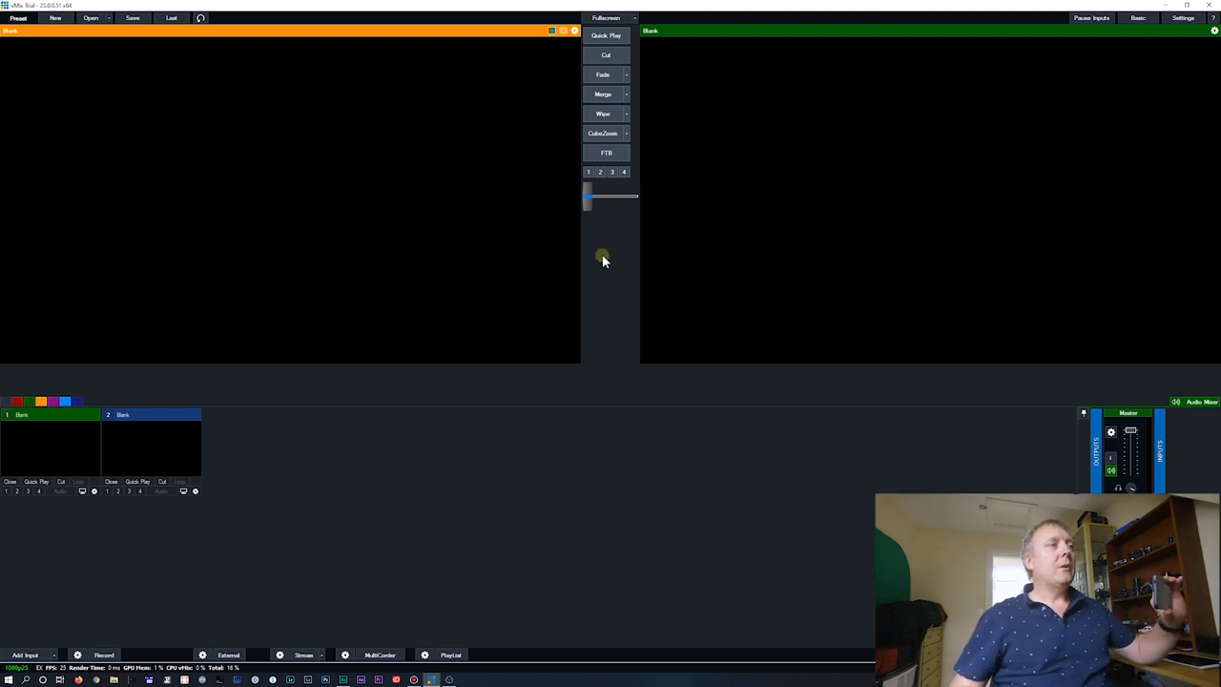
mouse_move(26, 655)
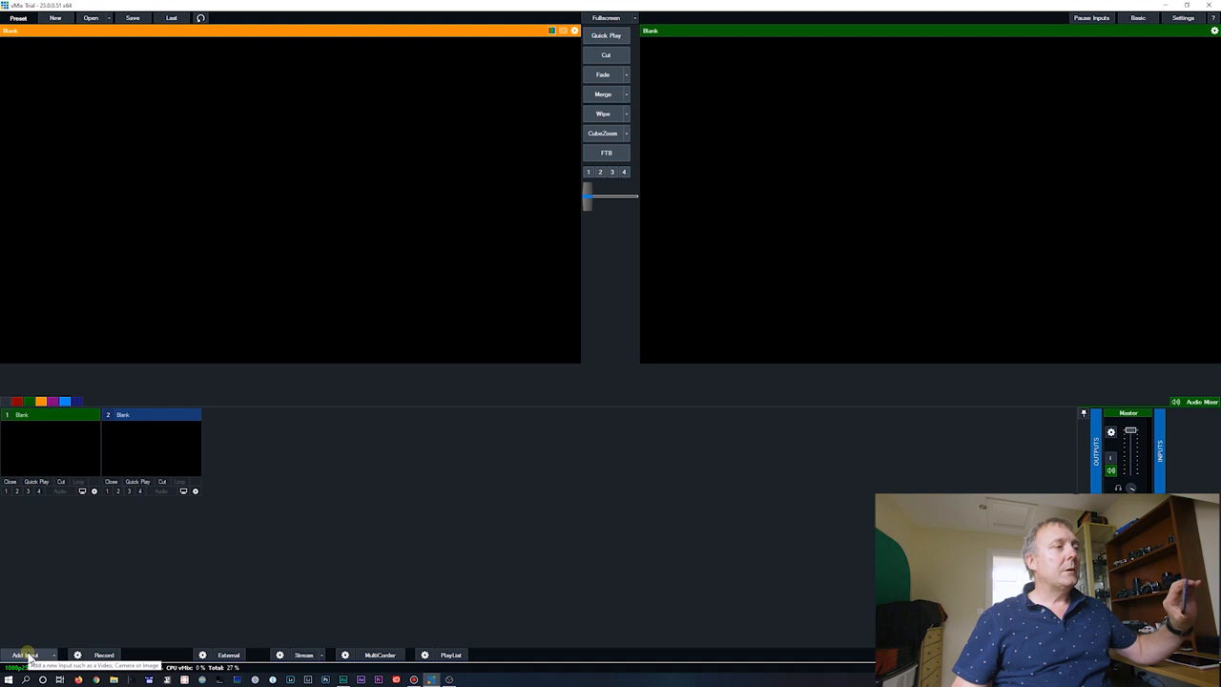
- Add the LOCALHOST VFD 900 NDI feed as vMix input 1
left_click(26, 655)
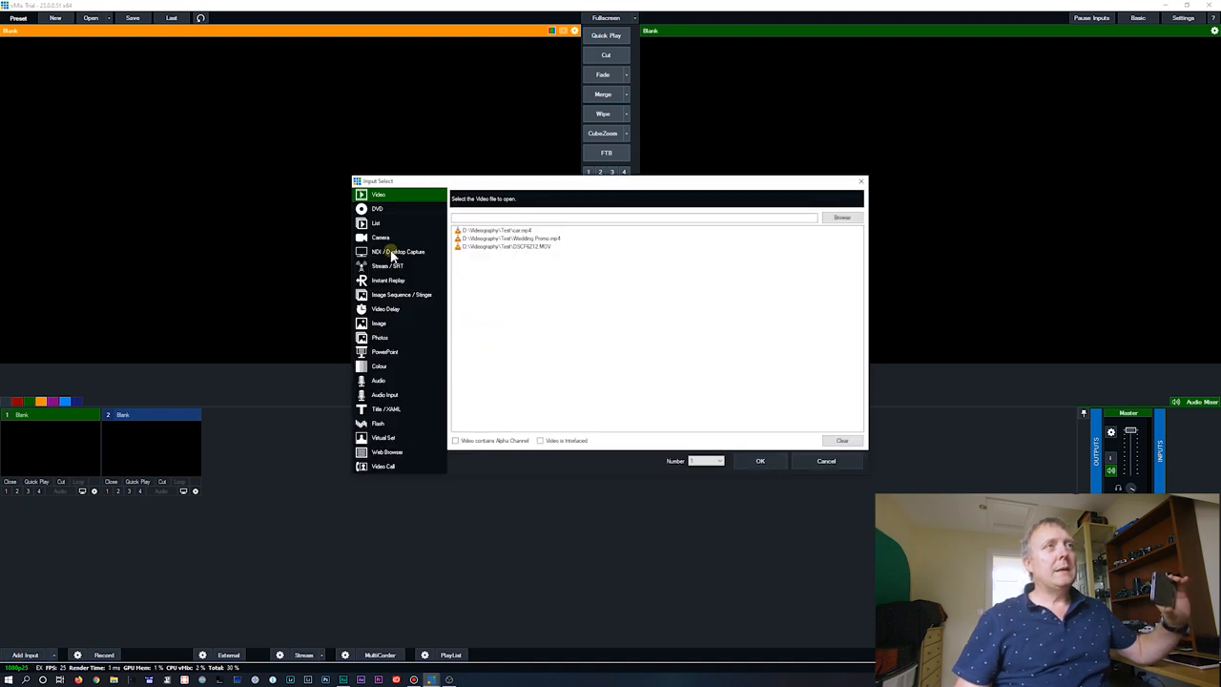
left_click(398, 251)
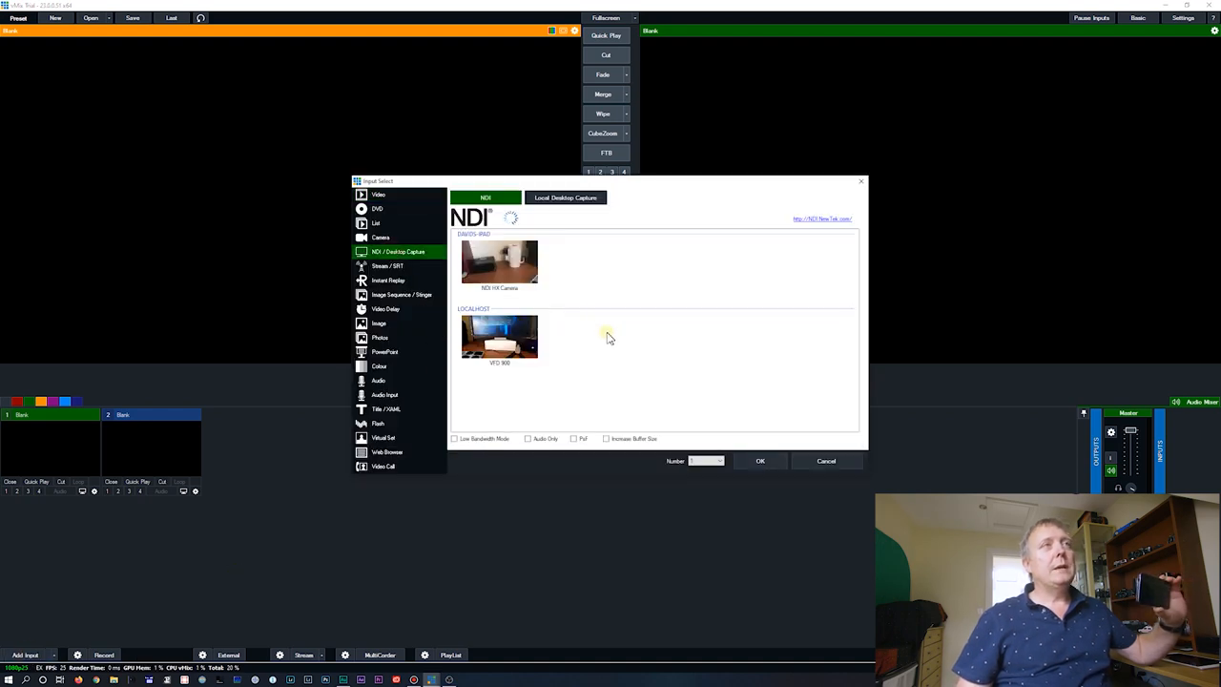
left_click(499, 337)
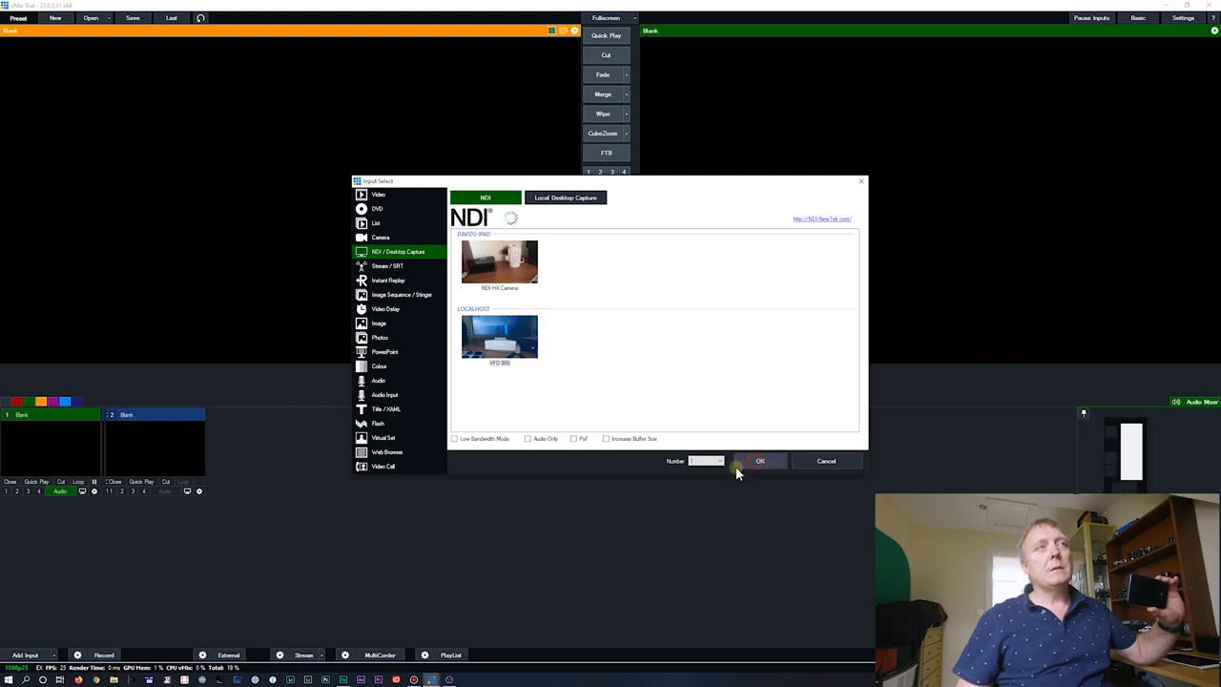
left_click(760, 461)
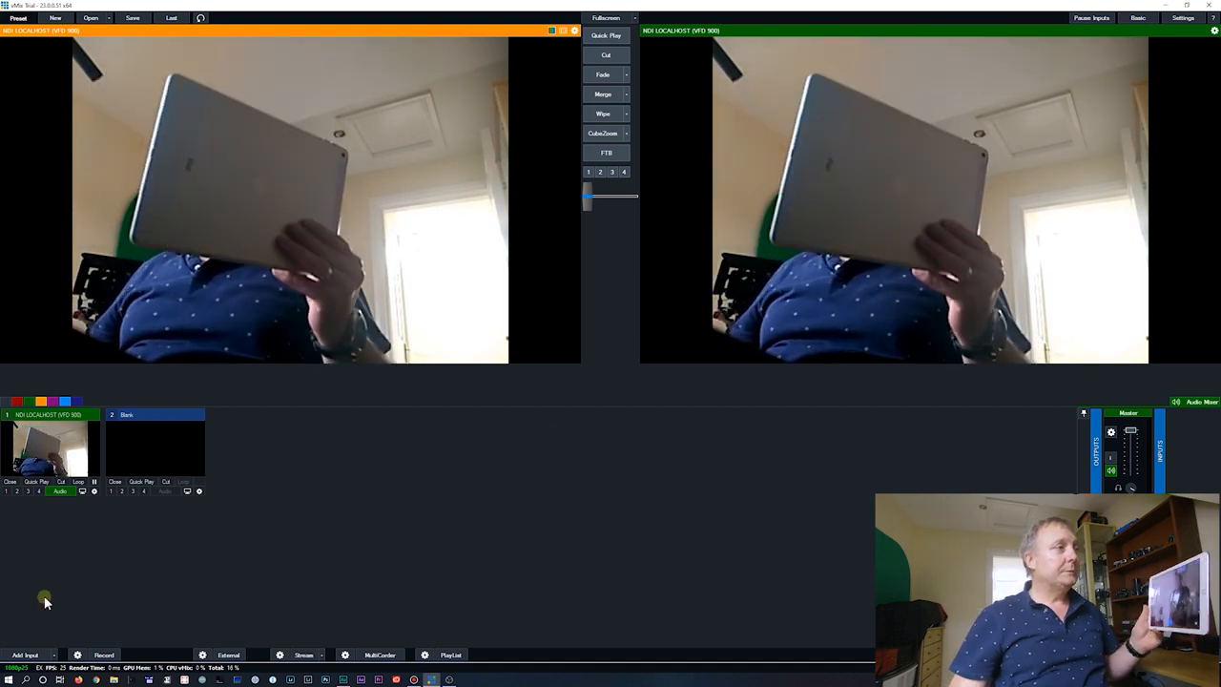
- Add the iPad's NDI HX Camera as vMix input 2
left_click(25, 656)
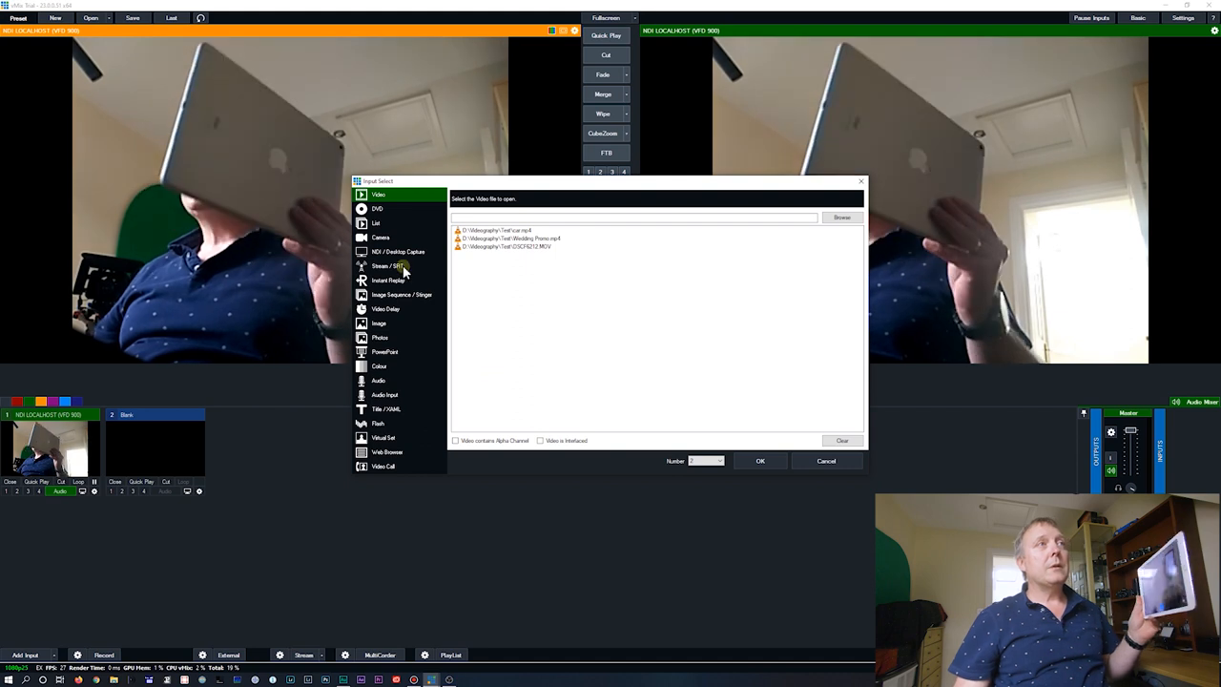
left_click(398, 250)
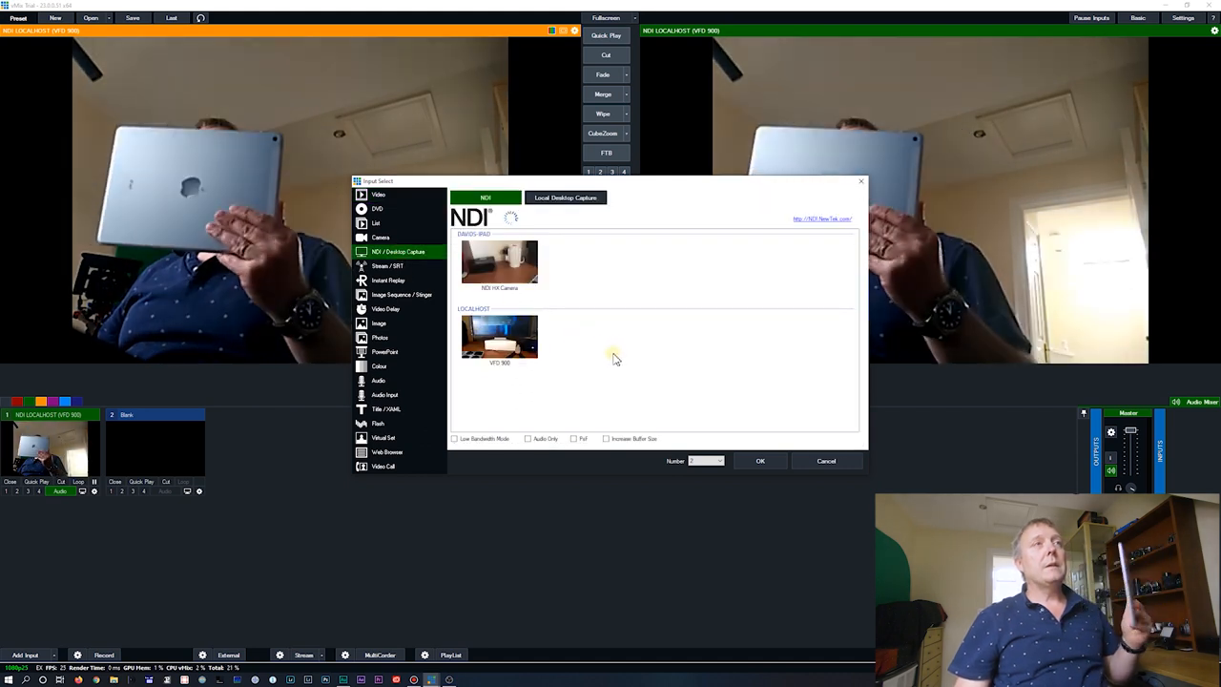
left_click(500, 262)
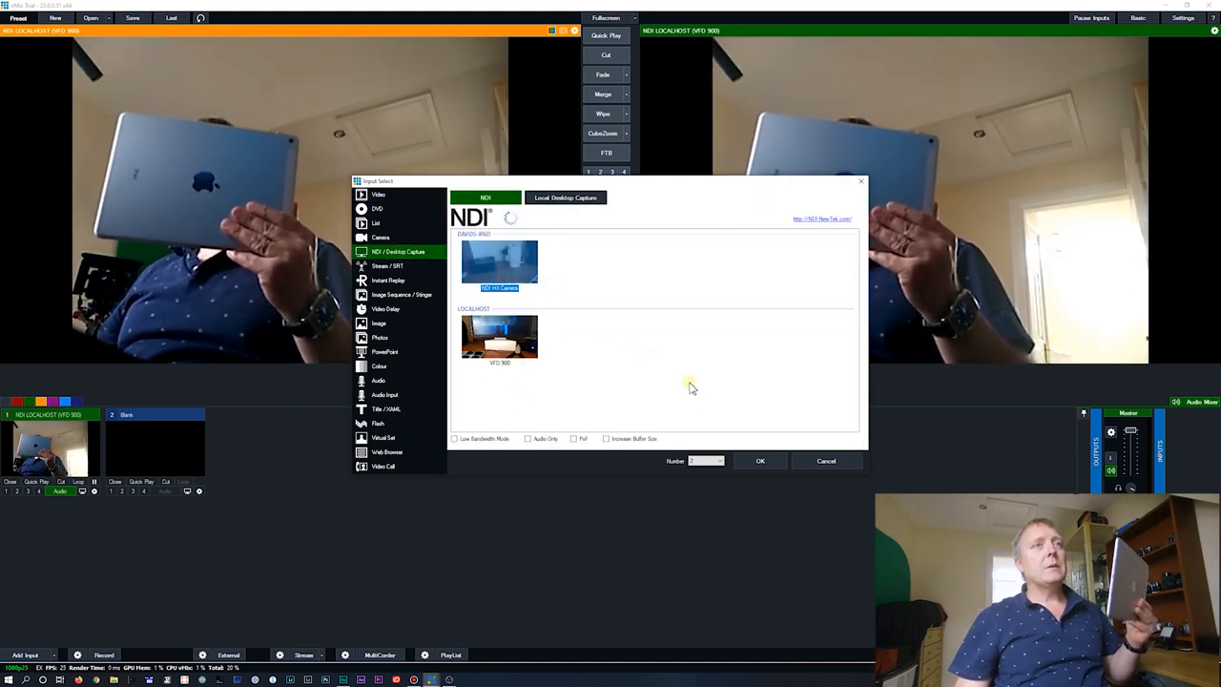
left_click(759, 461)
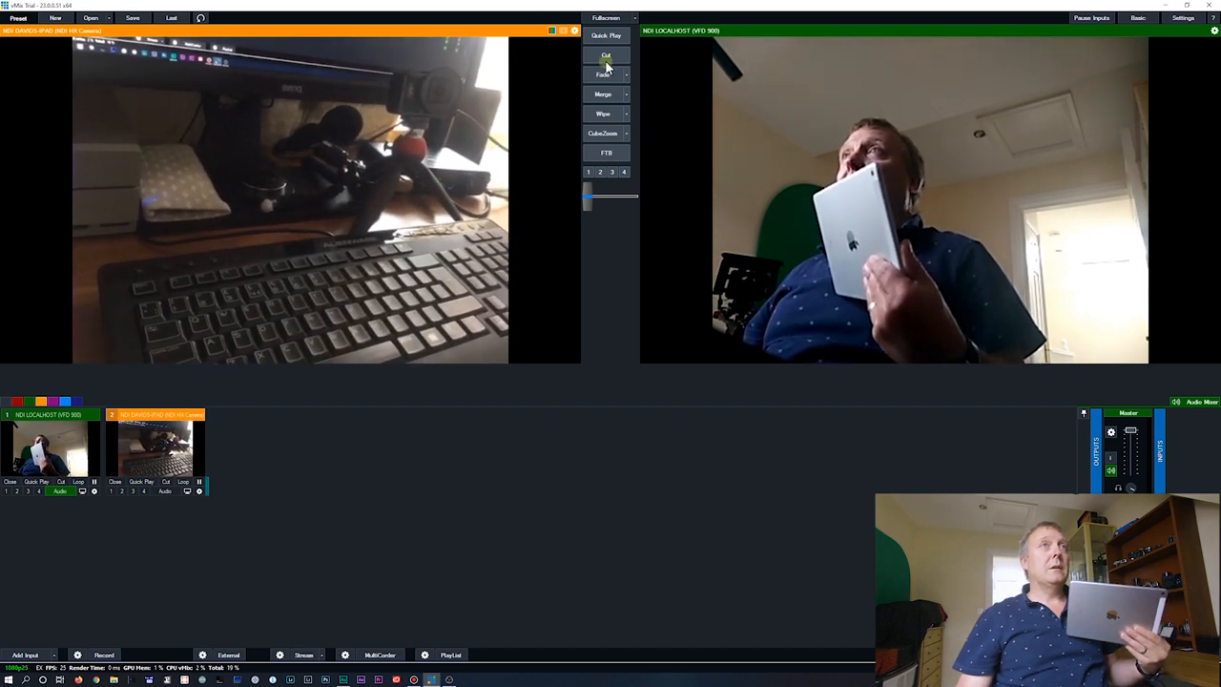
left_click(604, 75)
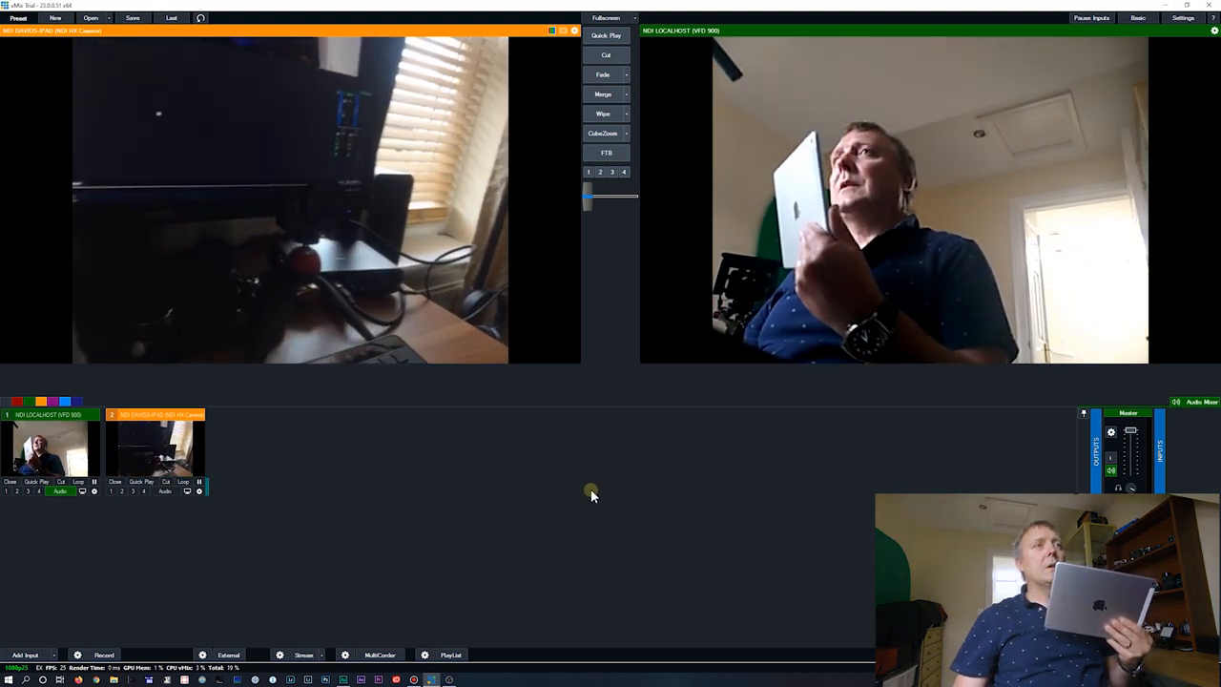
mouse_move(608, 506)
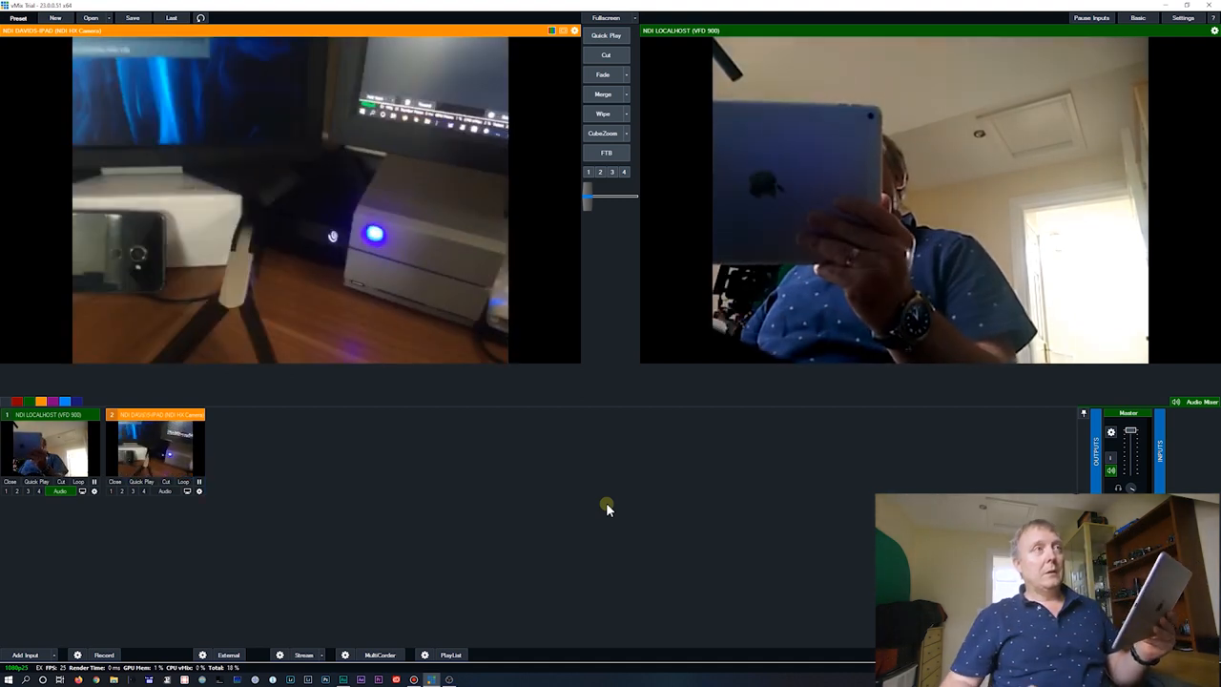
mouse_move(429, 470)
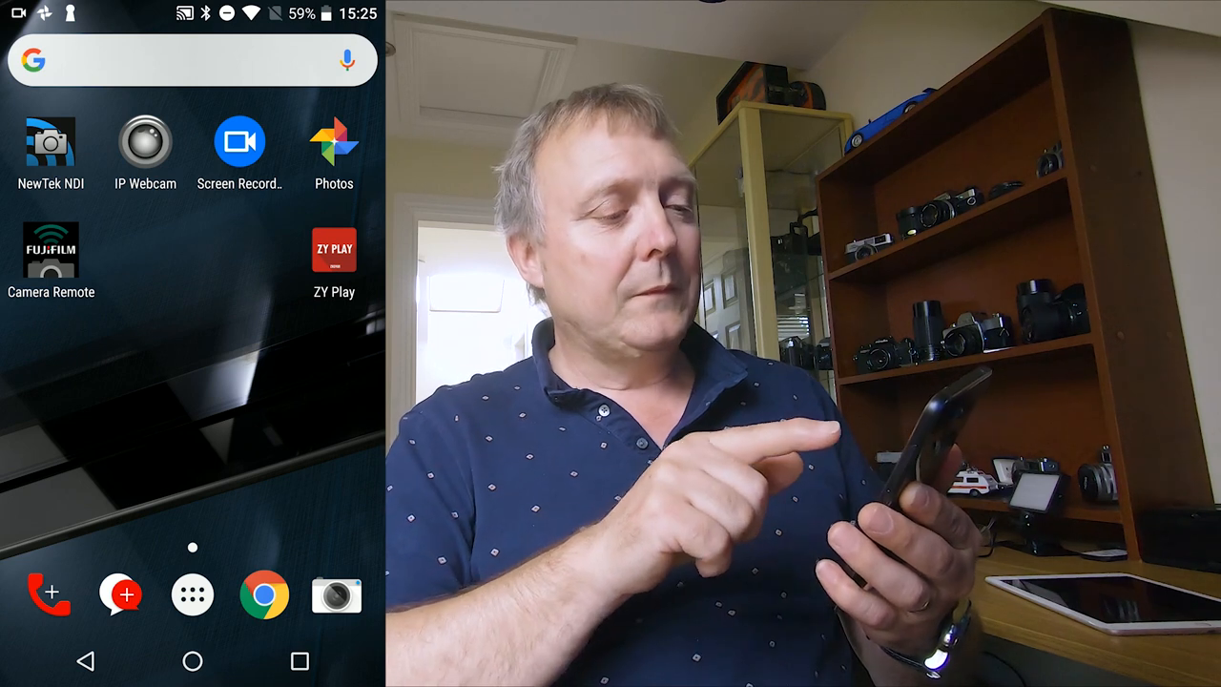
- Launch IP Webcam and scroll through its video resolution, quality and FPS preferences
left_click(144, 140)
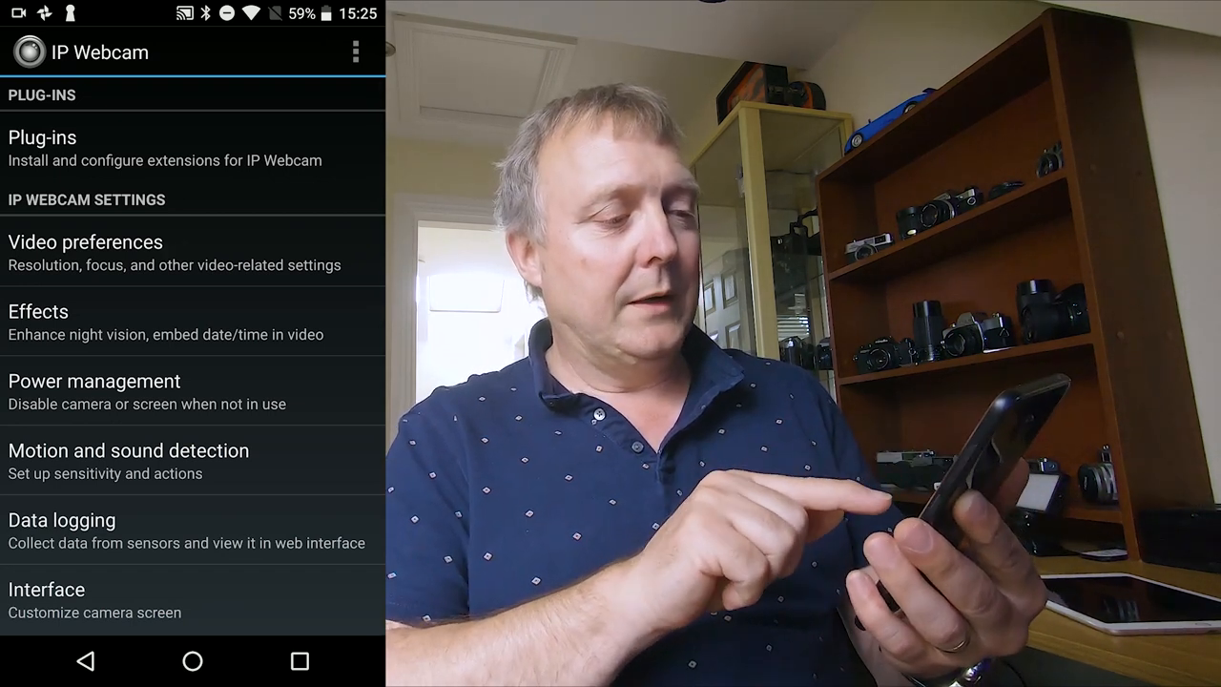
left_click(85, 241)
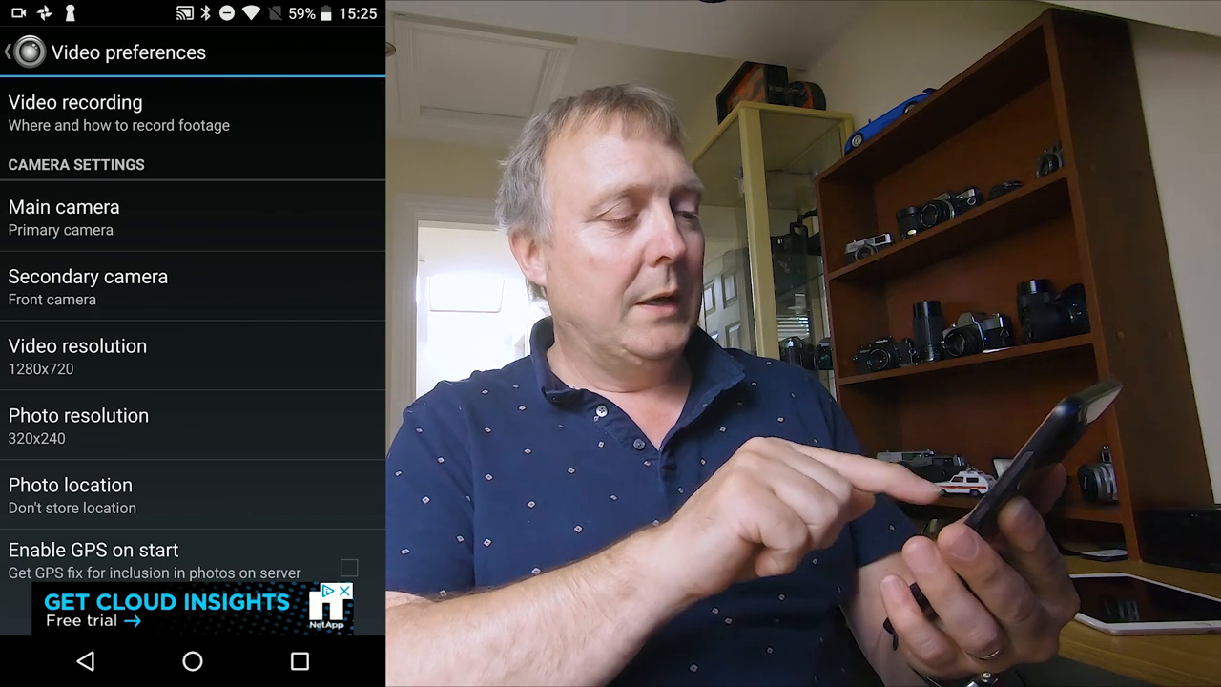
scroll("down", 3)
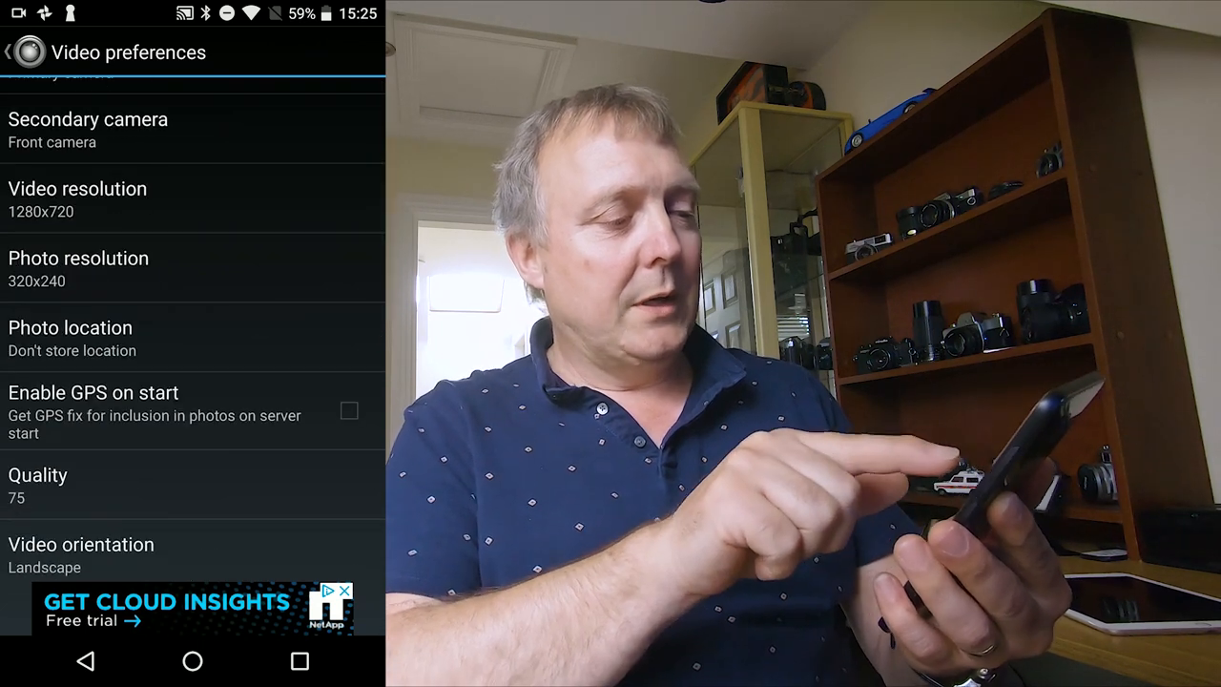
scroll("down", 3)
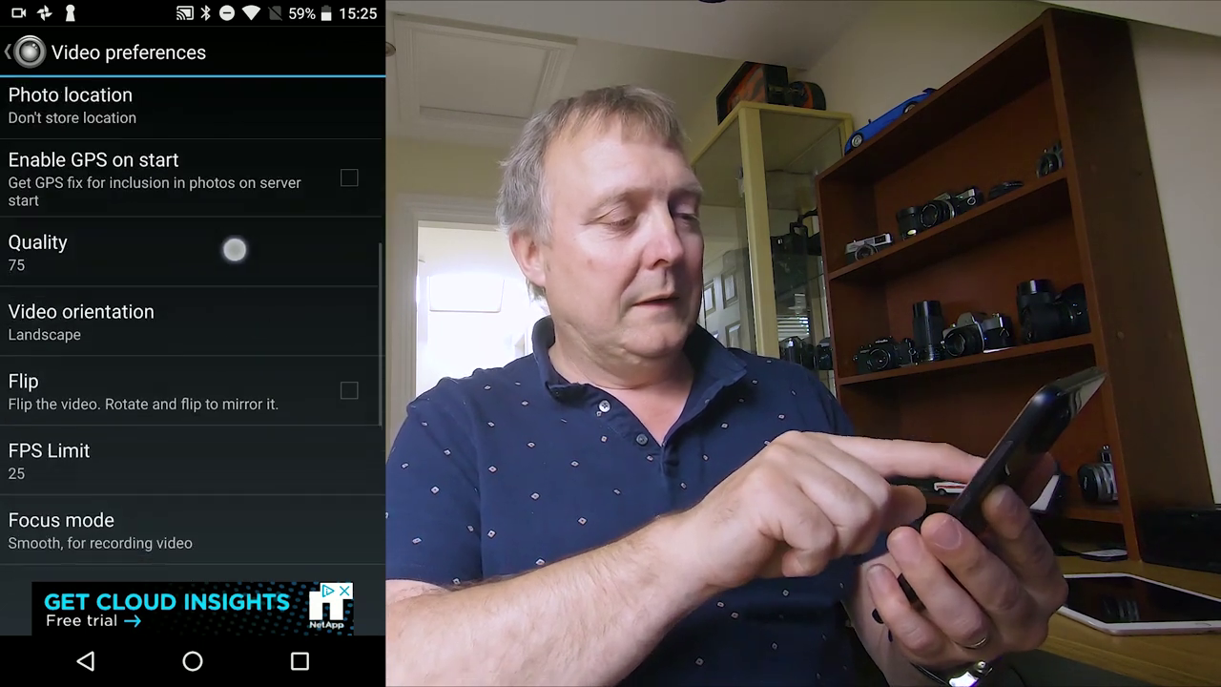
scroll("down", 3)
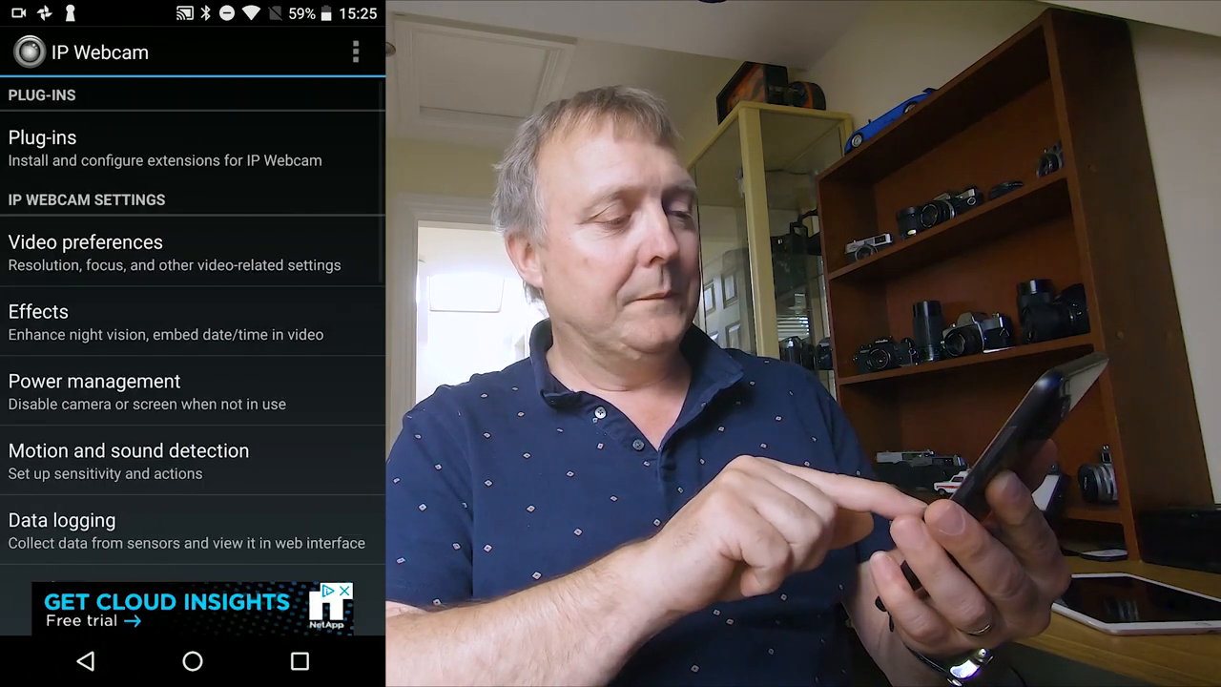
scroll("down", 3)
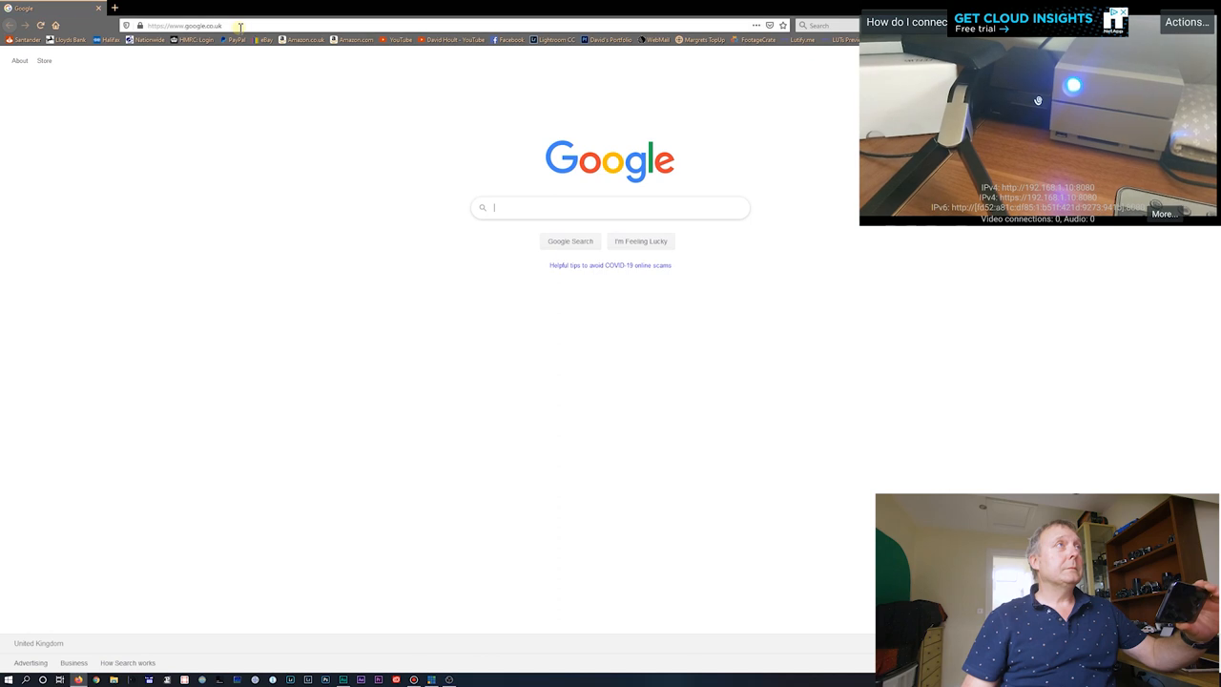
left_click(184, 26)
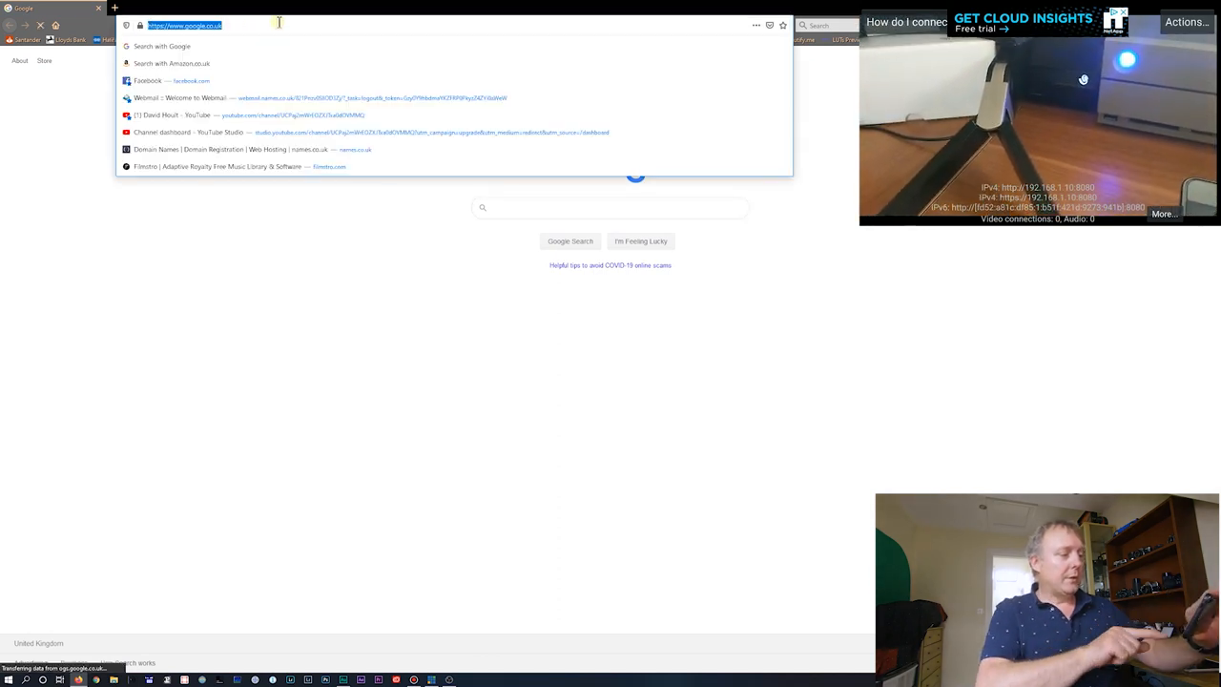
type("halifax-online.co.uk/")
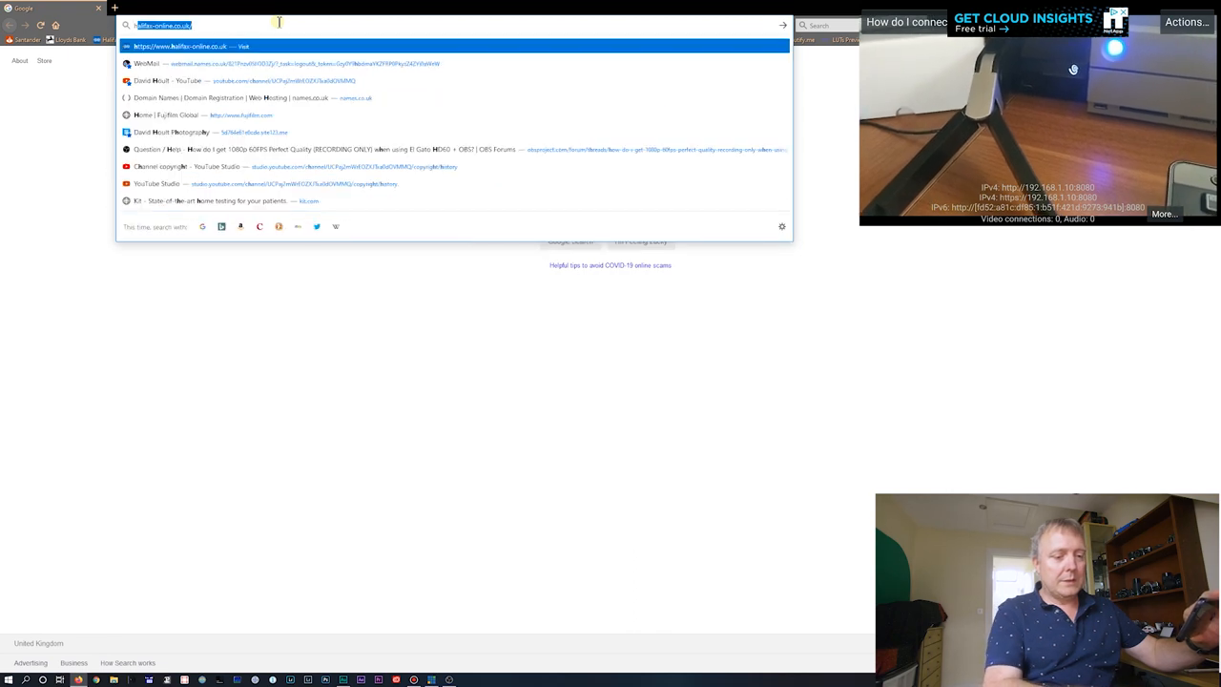
type("http://192.168.1")
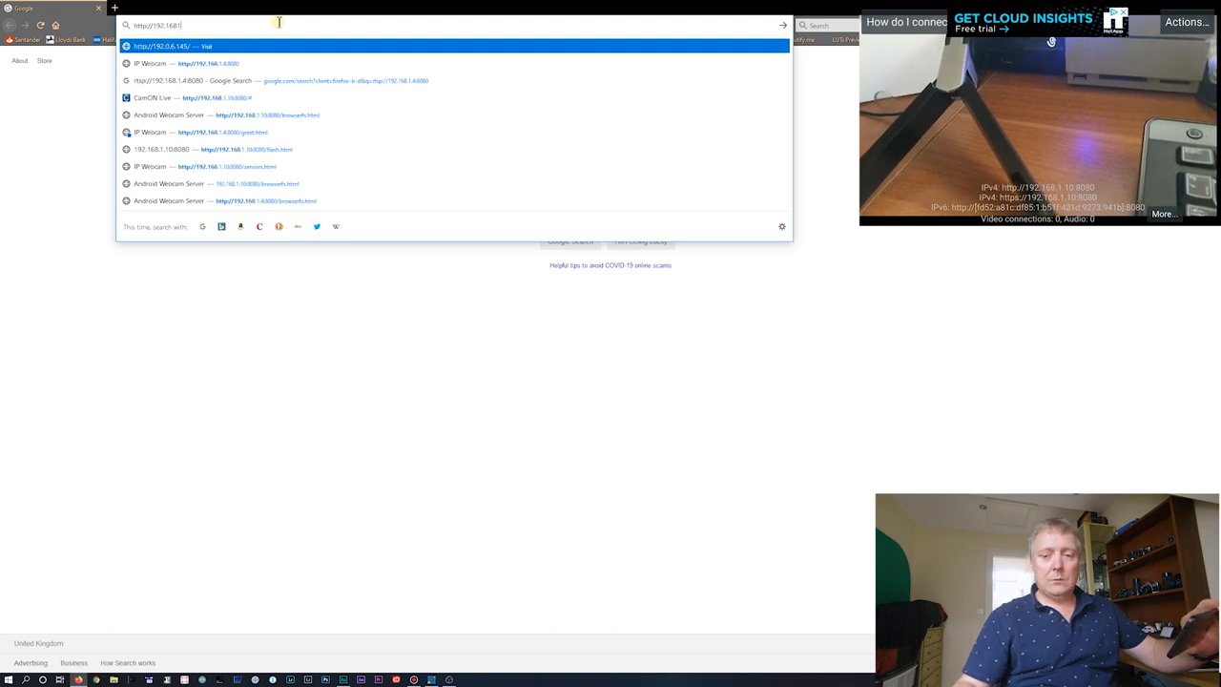
type("0")
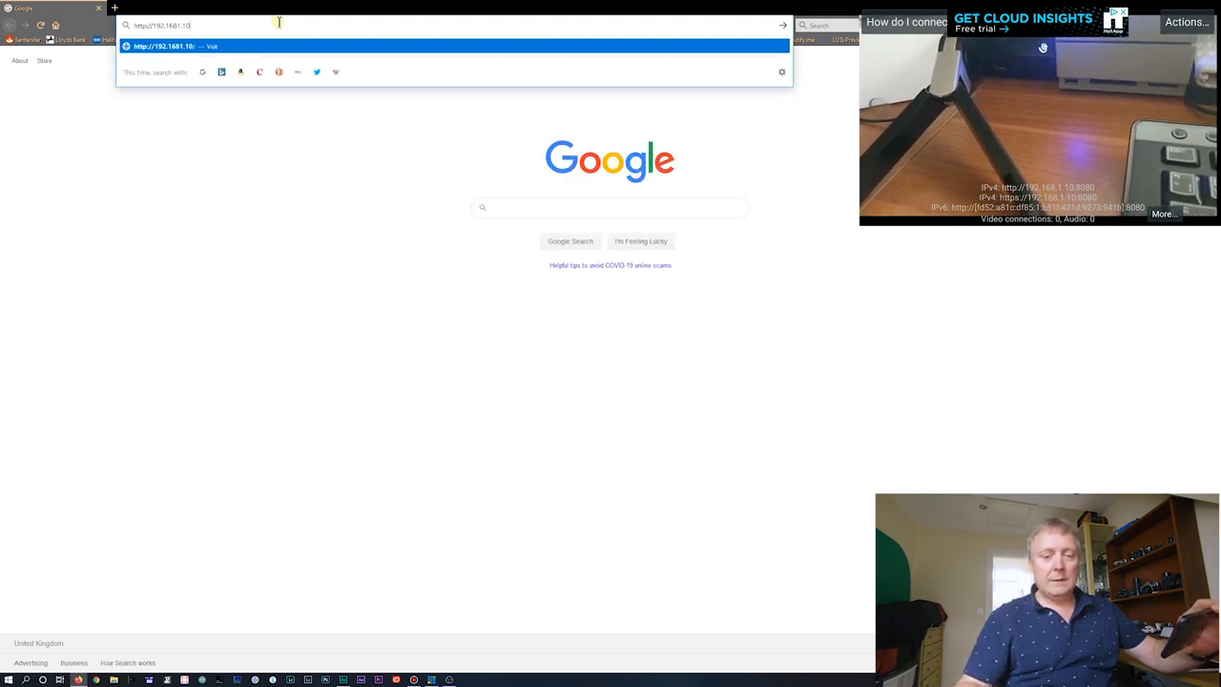
type(":8080")
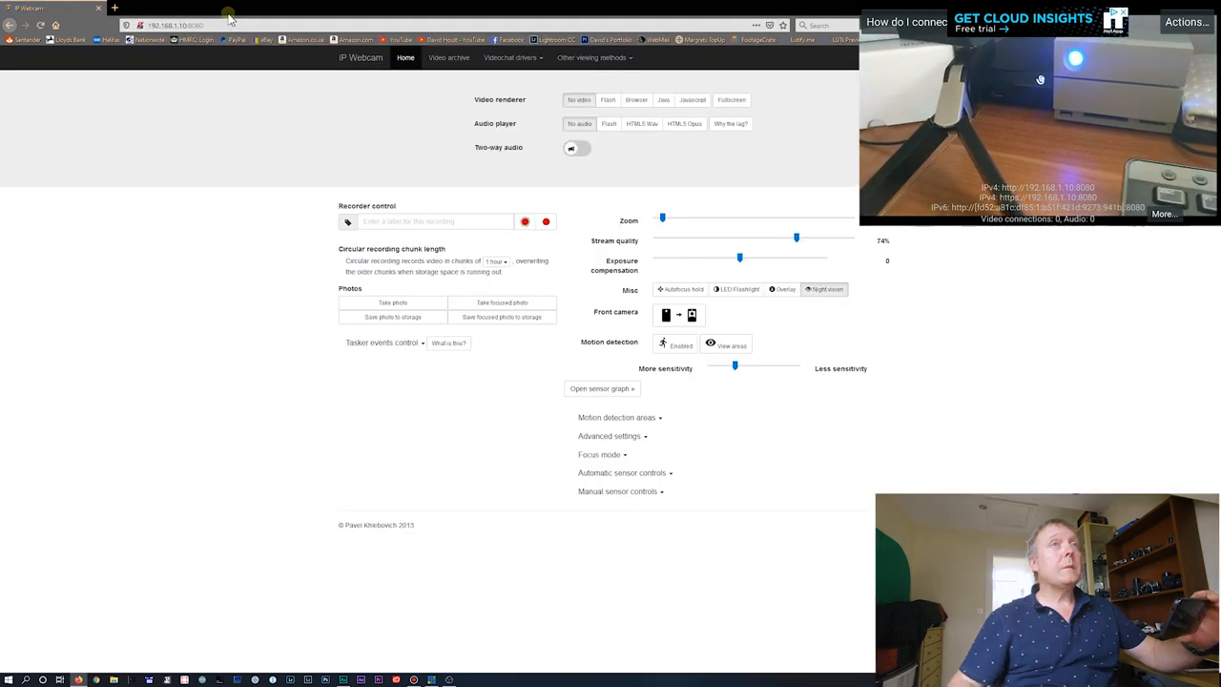
mouse_move(651, 179)
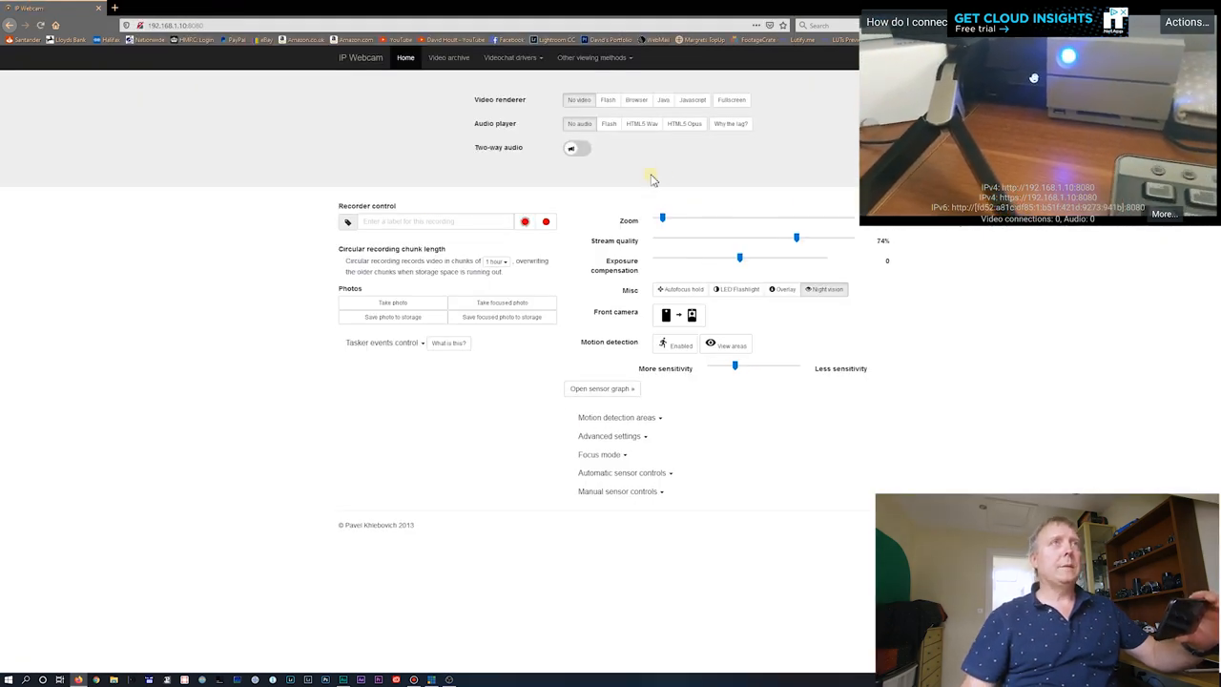
mouse_move(453, 392)
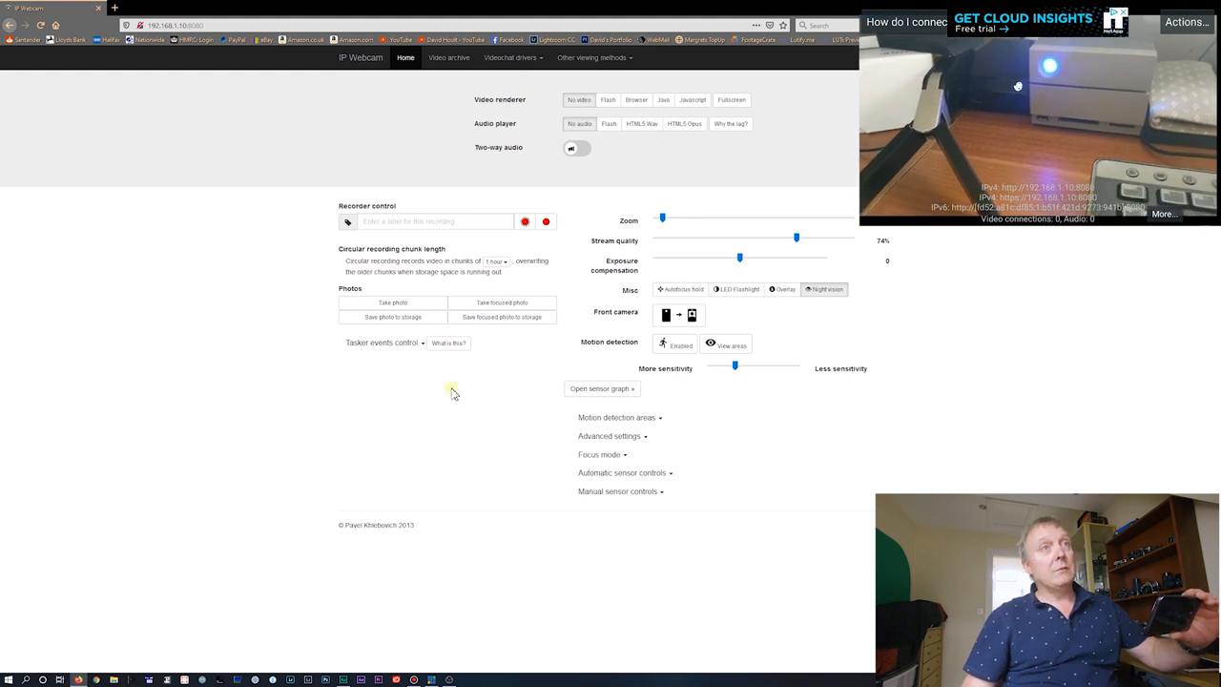
mouse_move(480, 451)
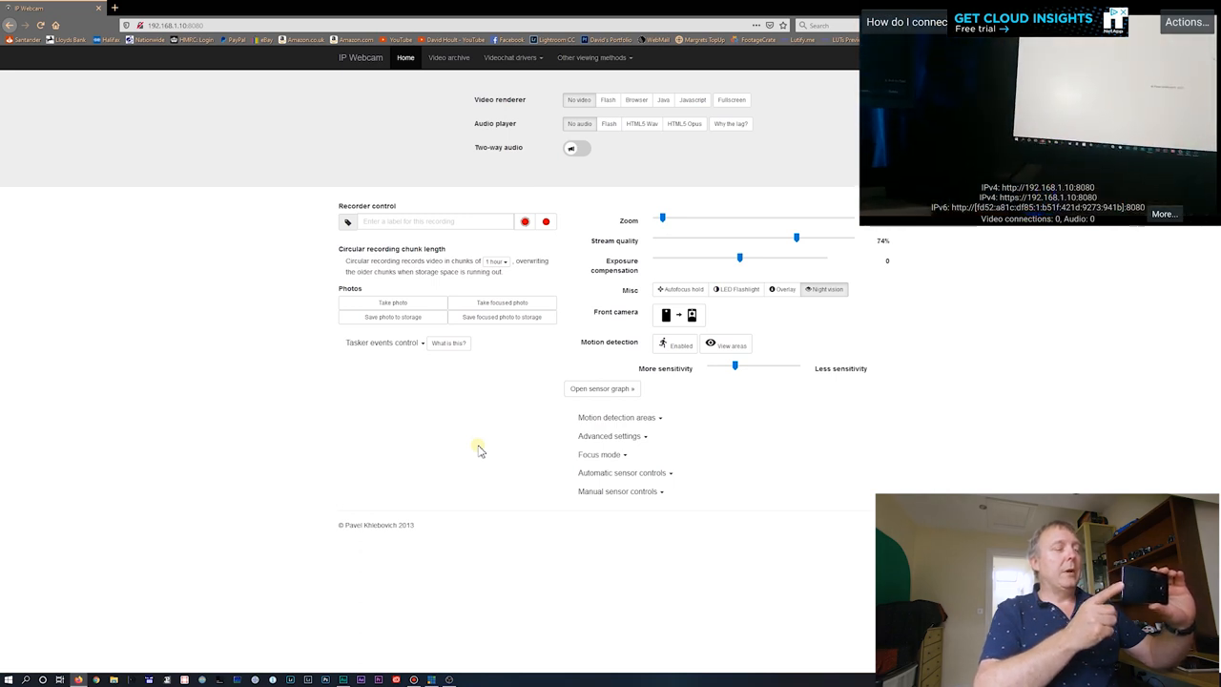
mouse_move(522, 381)
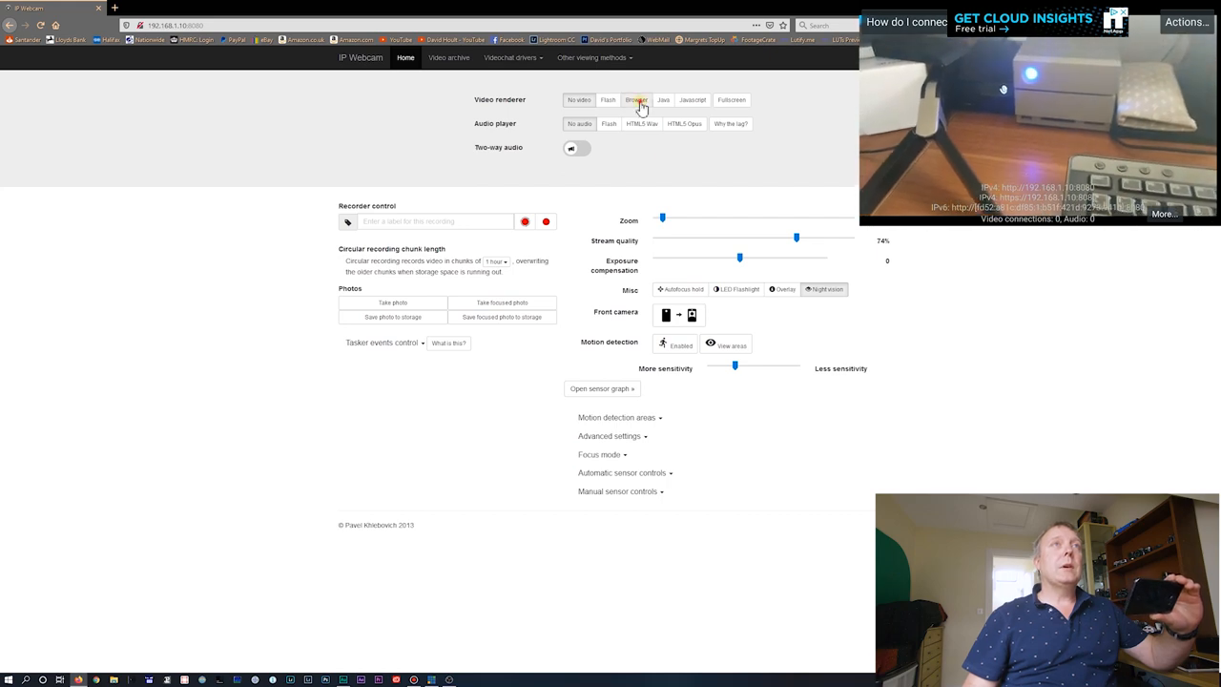
- Play the camera via the Browser renderer, go Fullscreen, and select its address
left_click(632, 99)
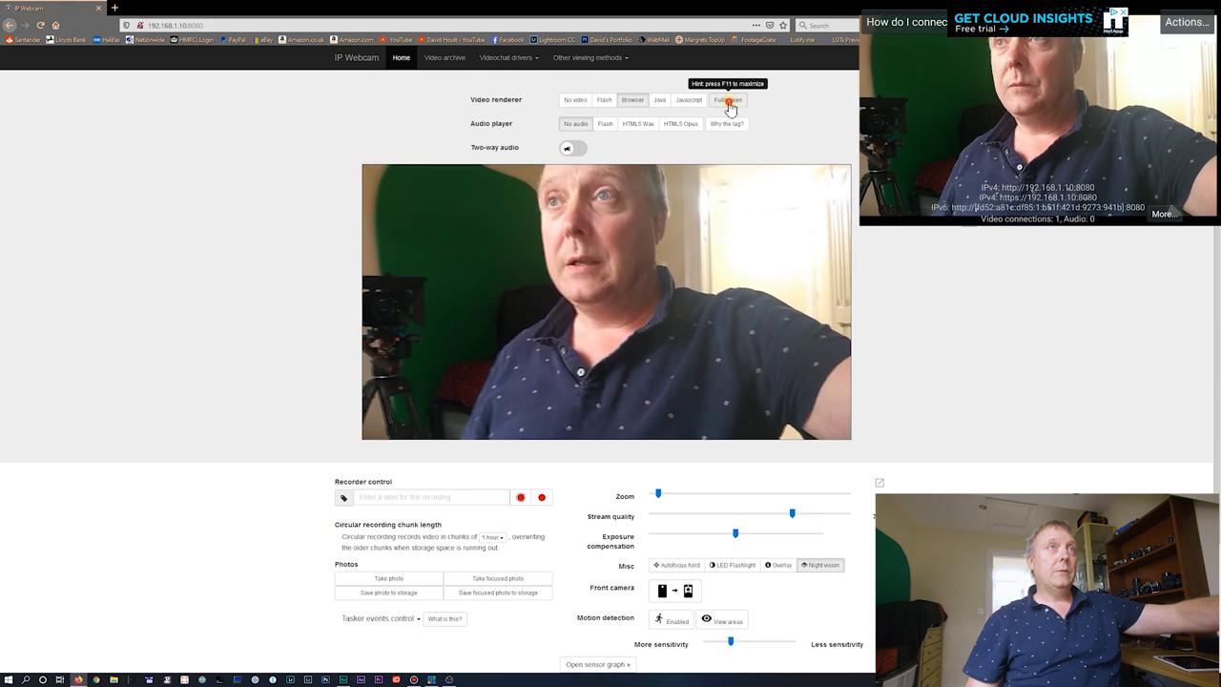
left_click(726, 100)
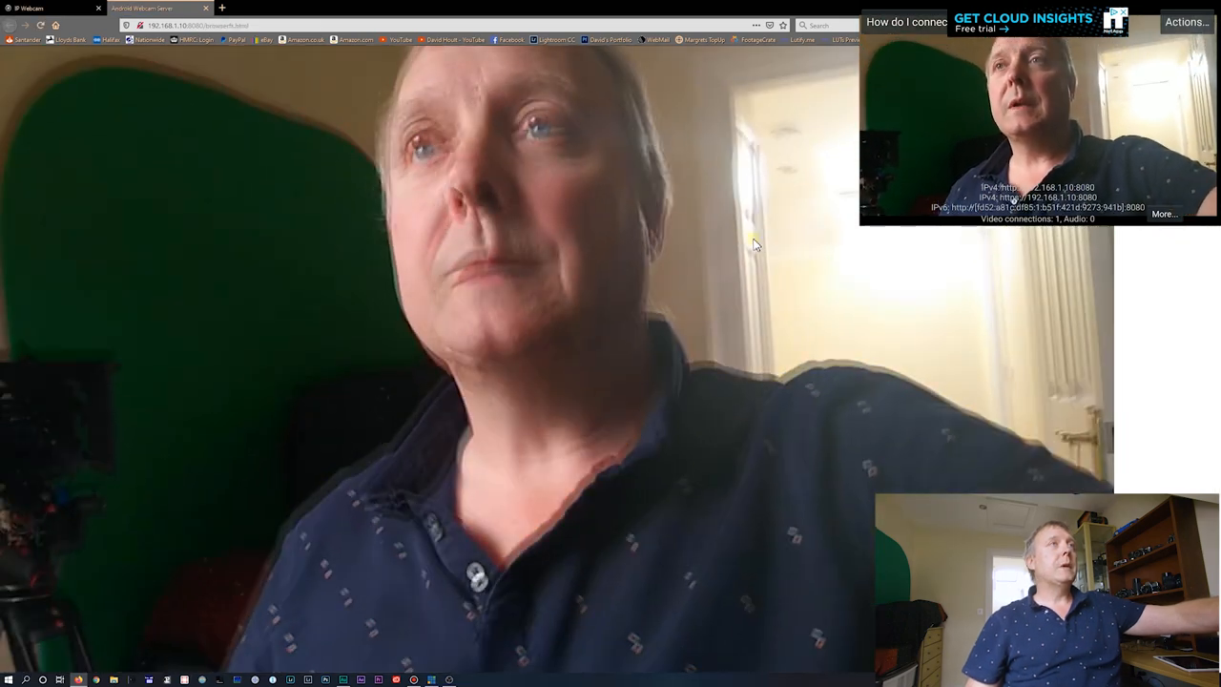
left_click(196, 25)
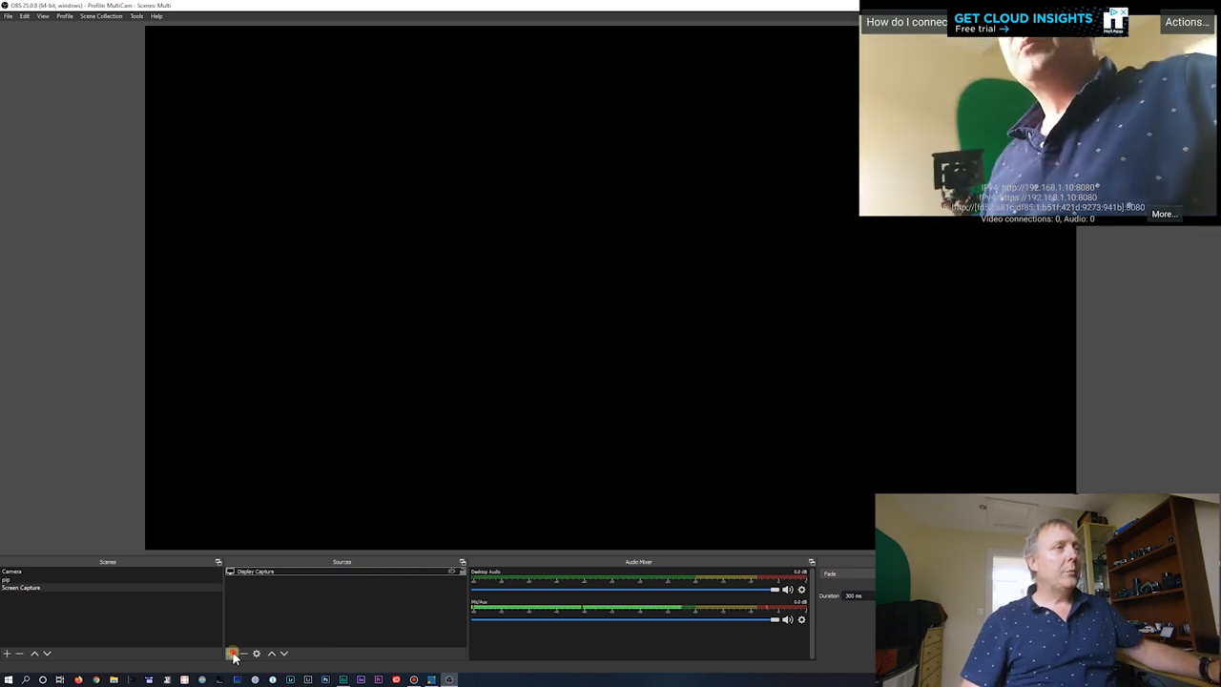
left_click(232, 654)
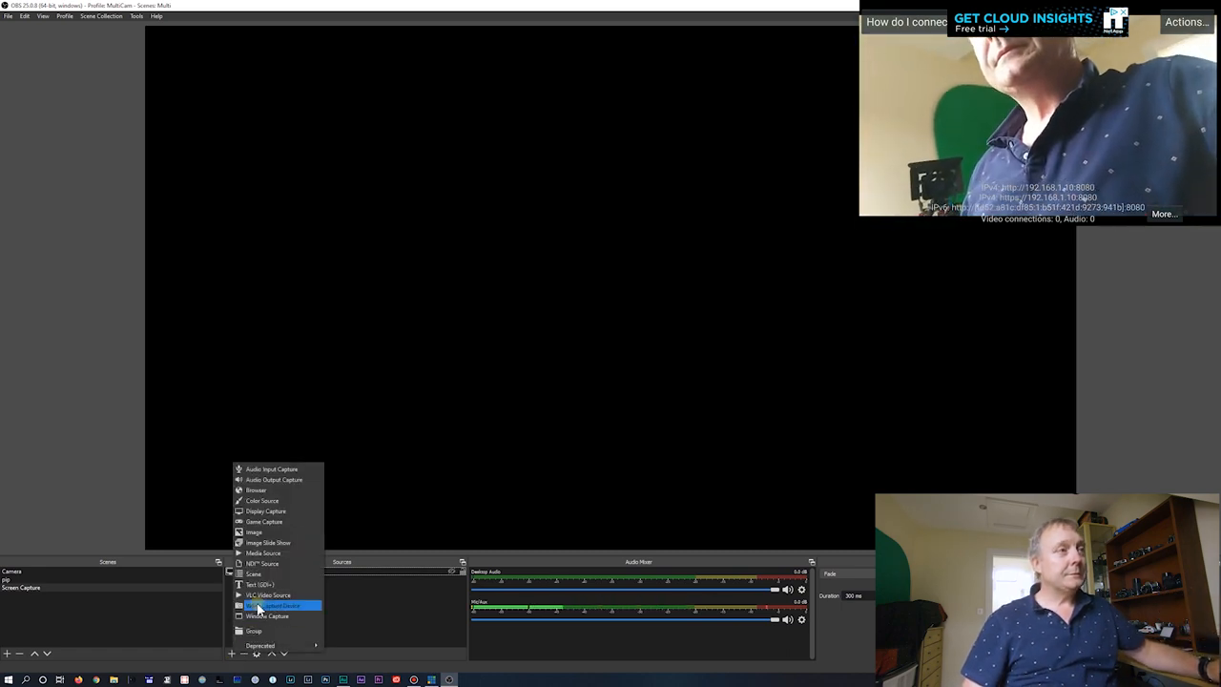
mouse_move(256, 489)
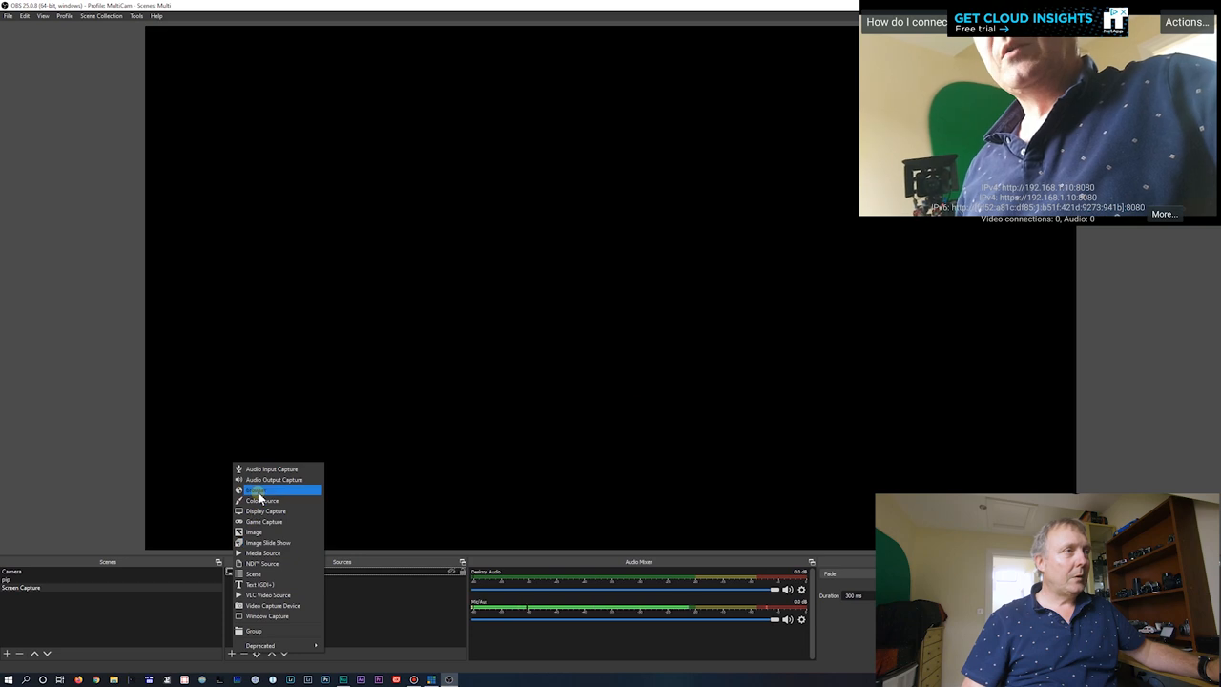
left_click(266, 511)
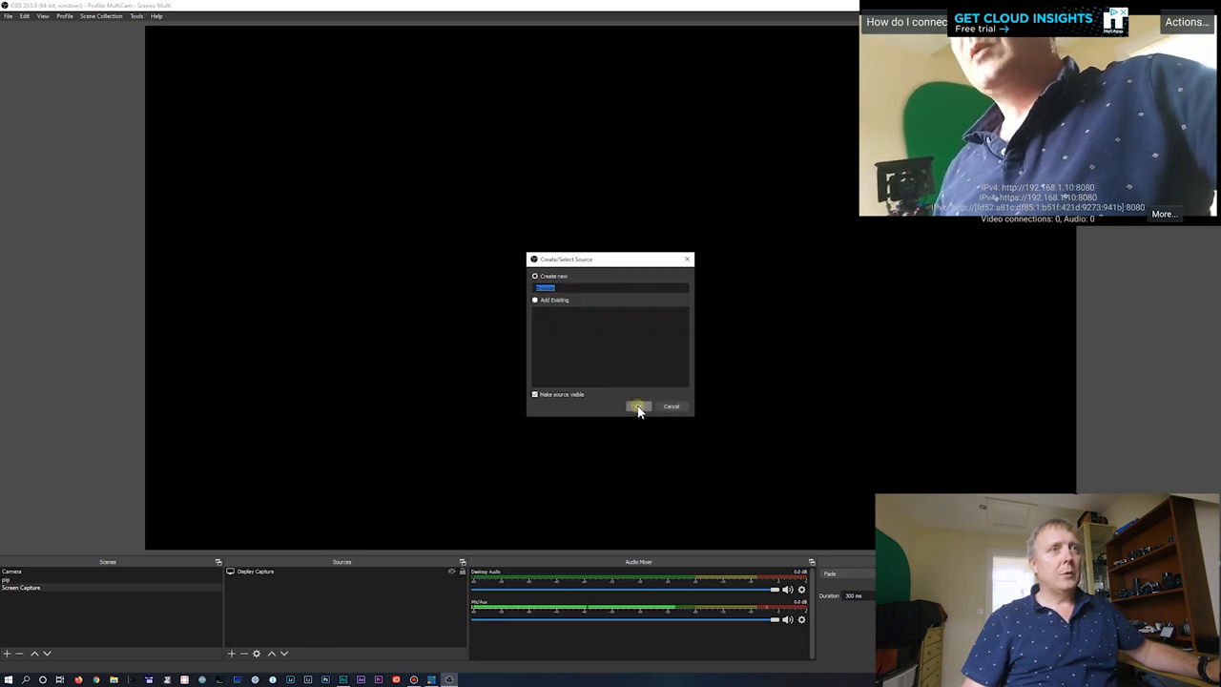
left_click(640, 407)
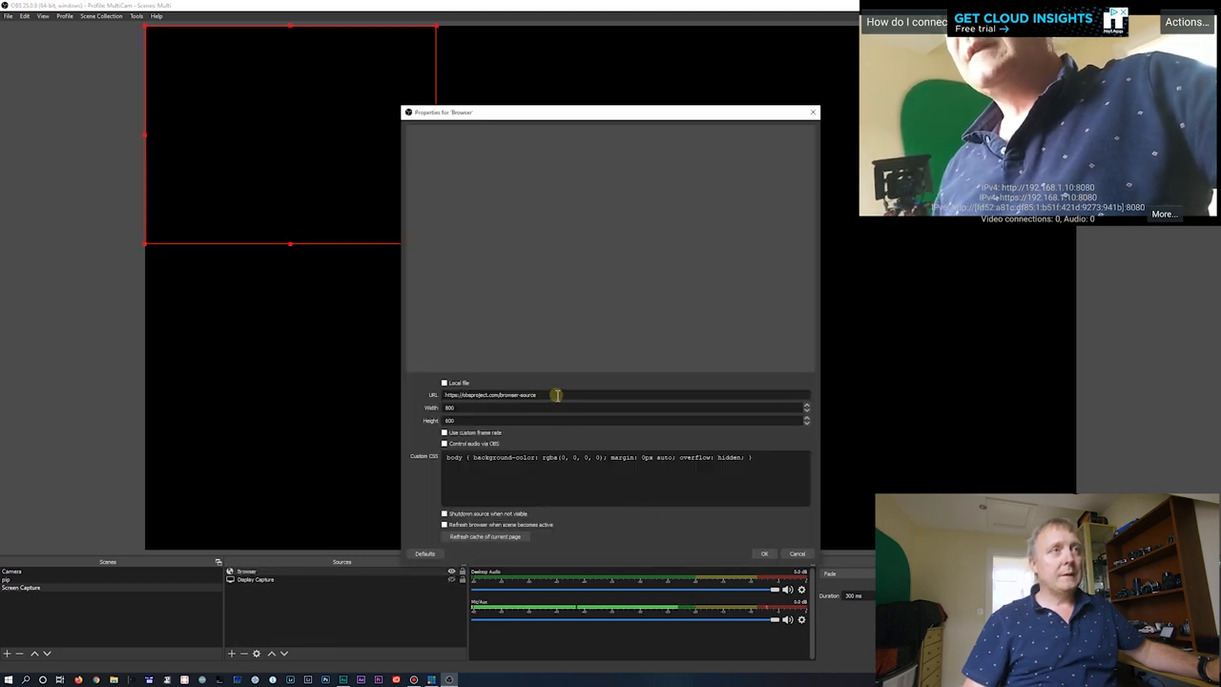
triple_click(491, 394)
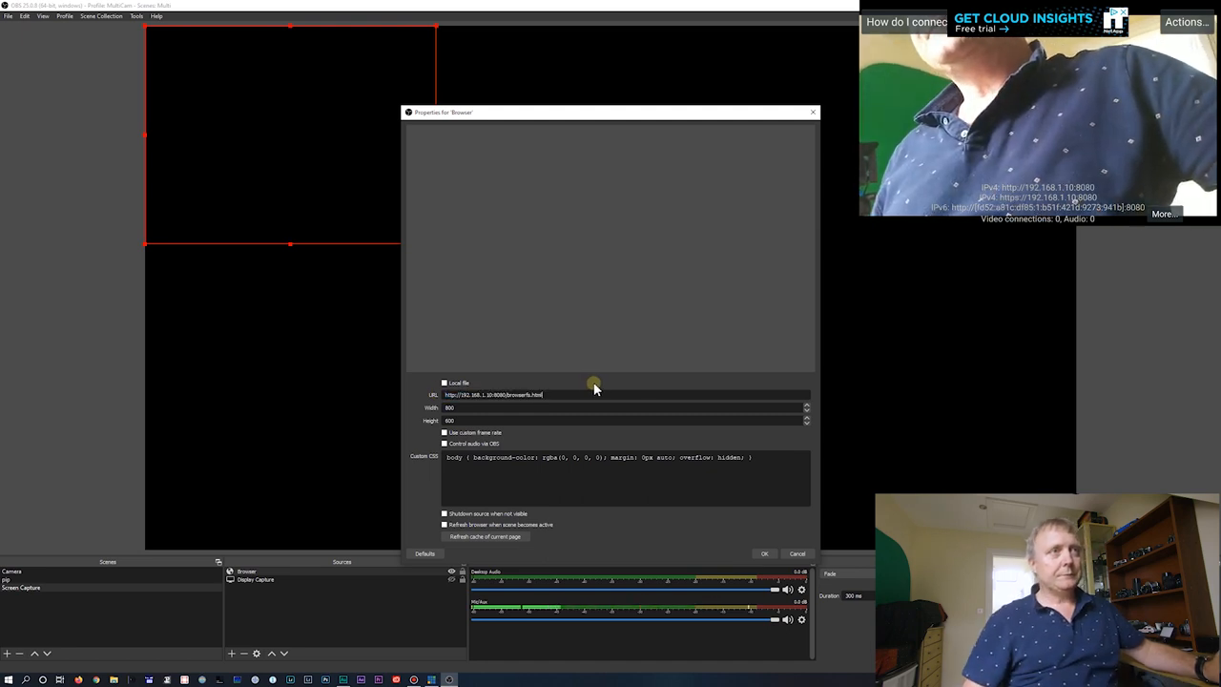
mouse_move(646, 431)
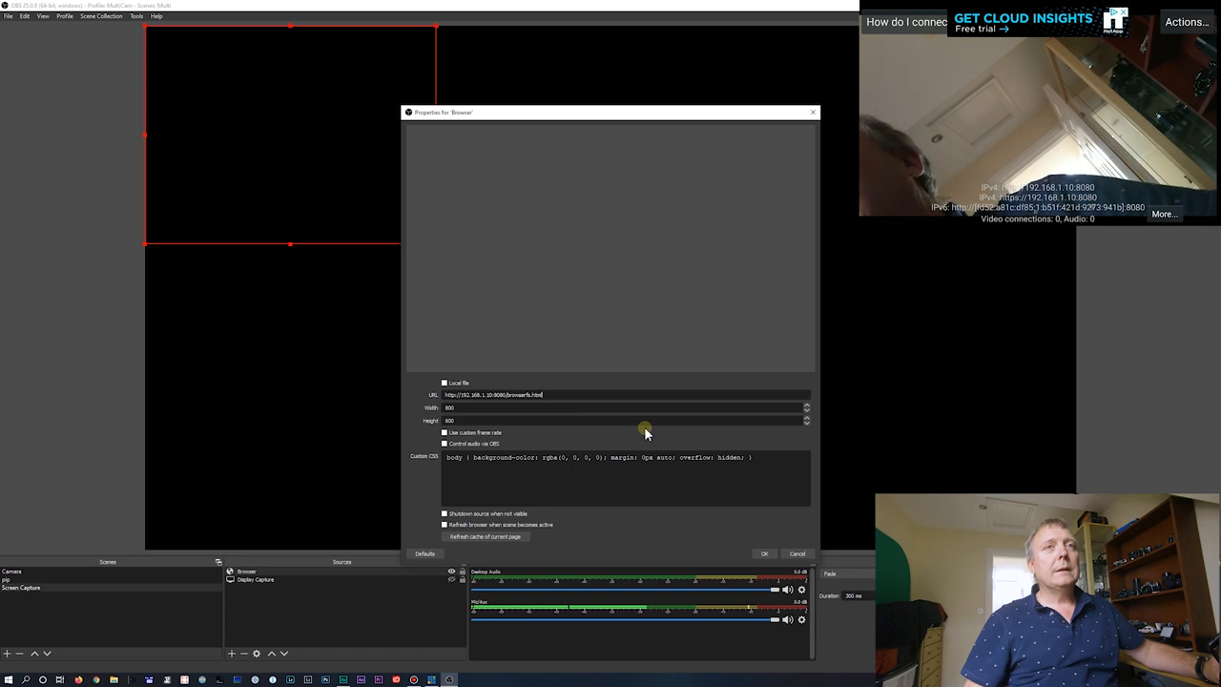
mouse_move(682, 513)
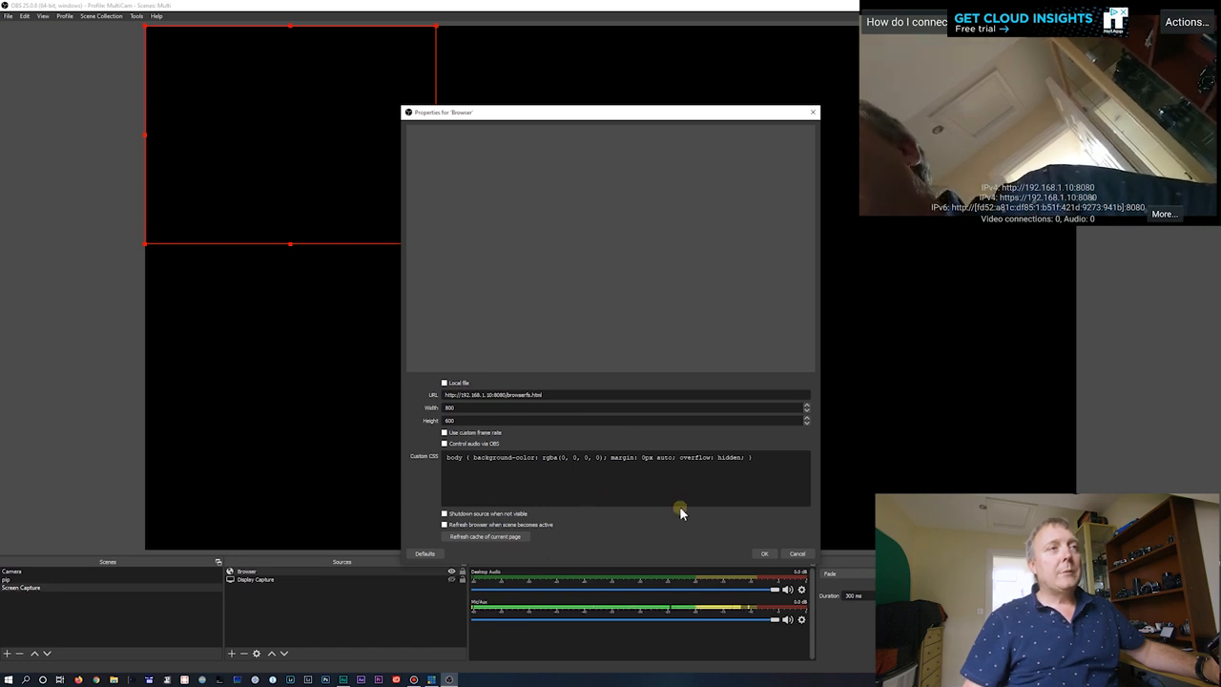
mouse_move(745, 537)
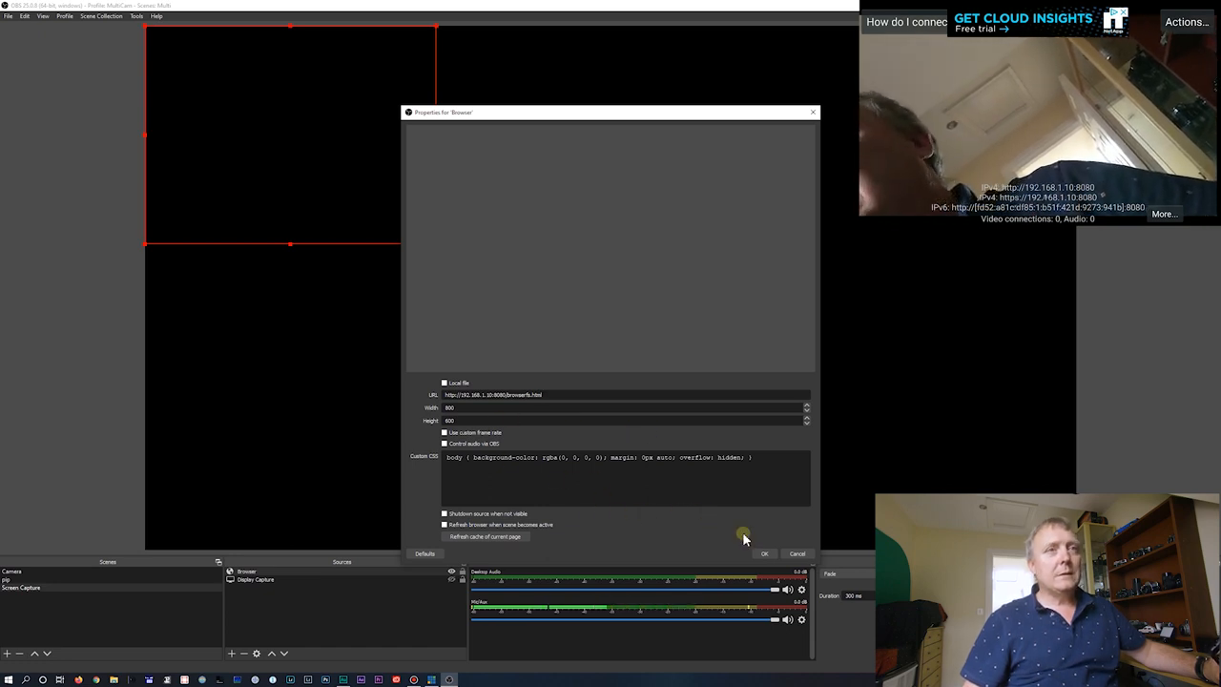
left_click(765, 553)
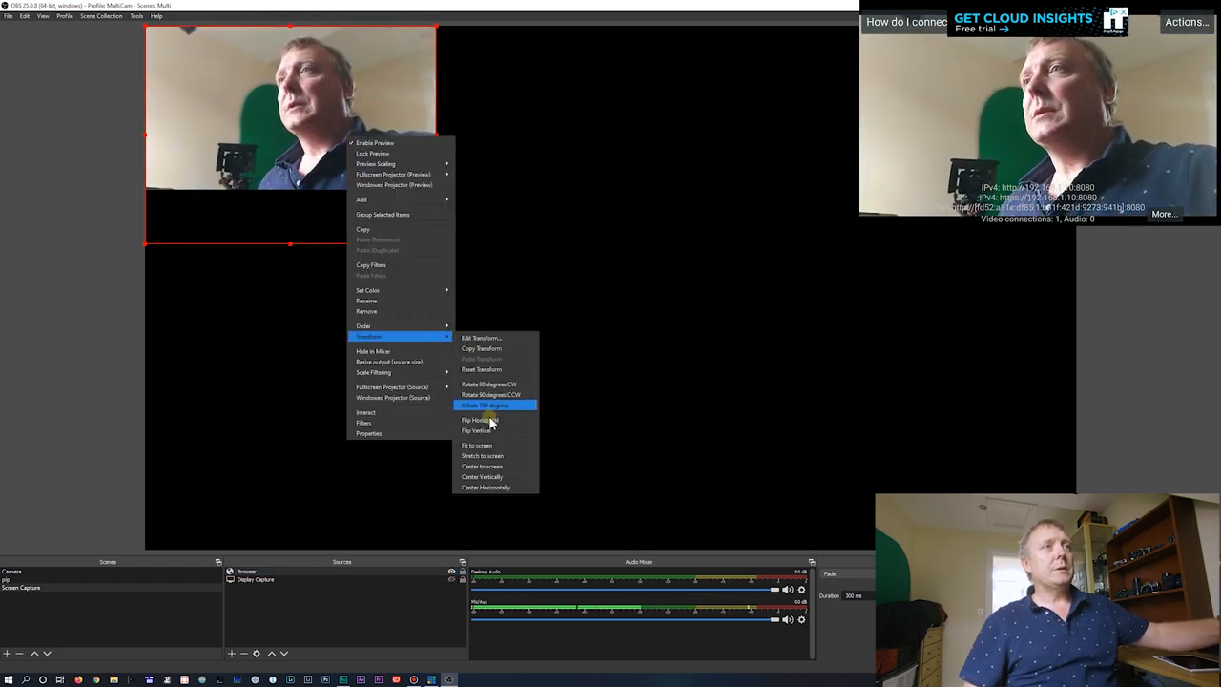
- Fit the camera source to the canvas and set its size to 1280×720
left_click(485, 405)
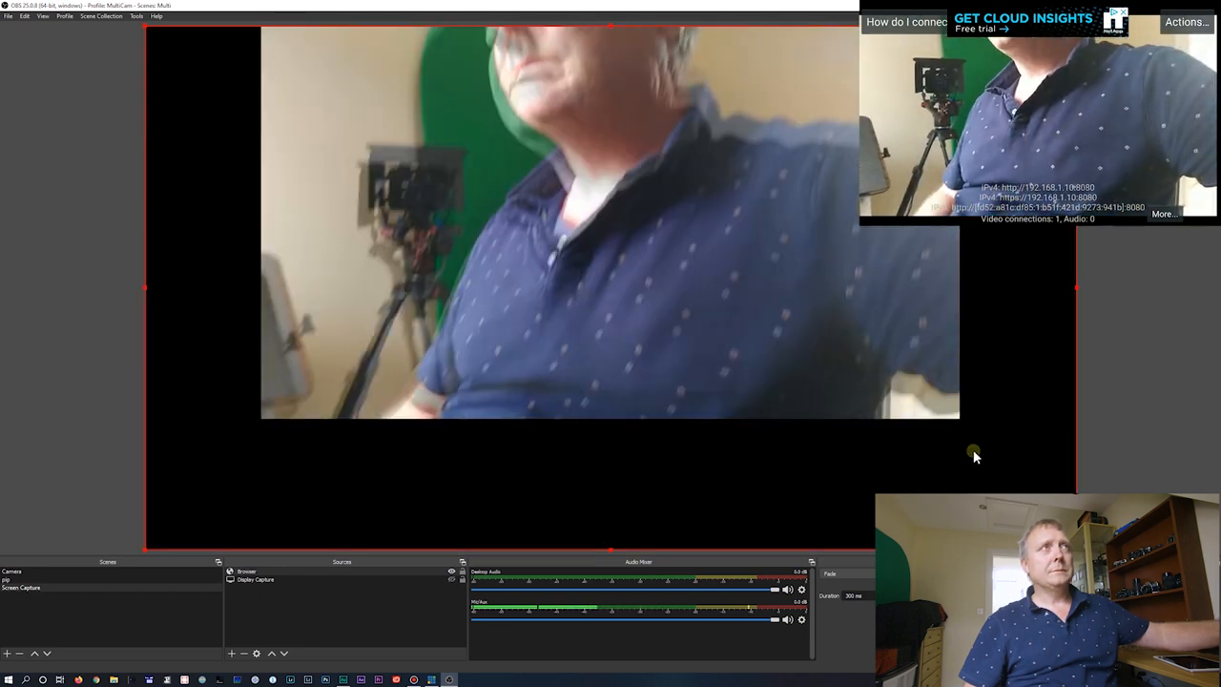
double_click(246, 571)
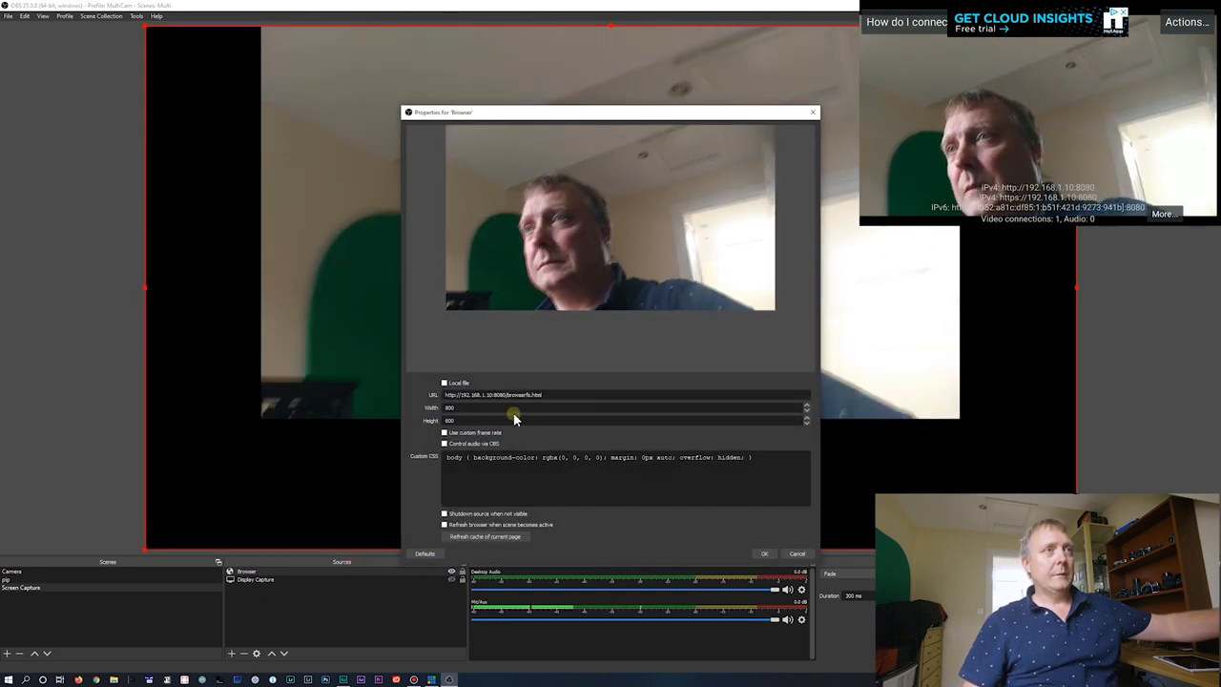
left_click(1186, 21)
type("720")
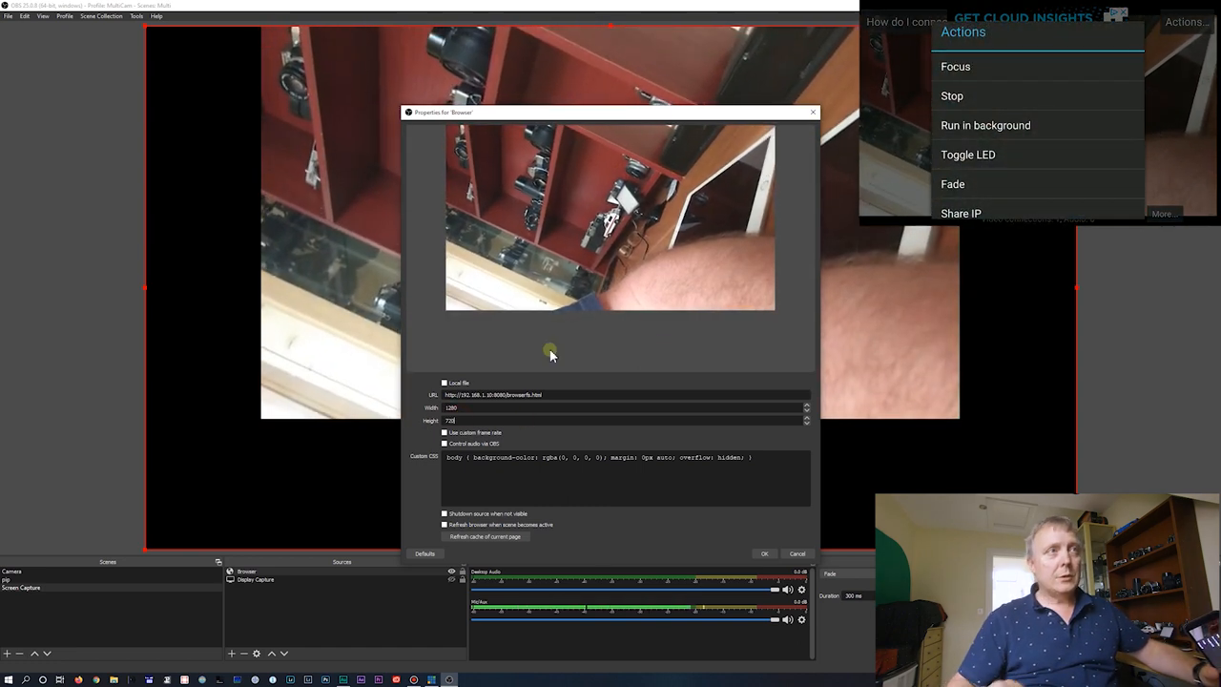
left_click(764, 554)
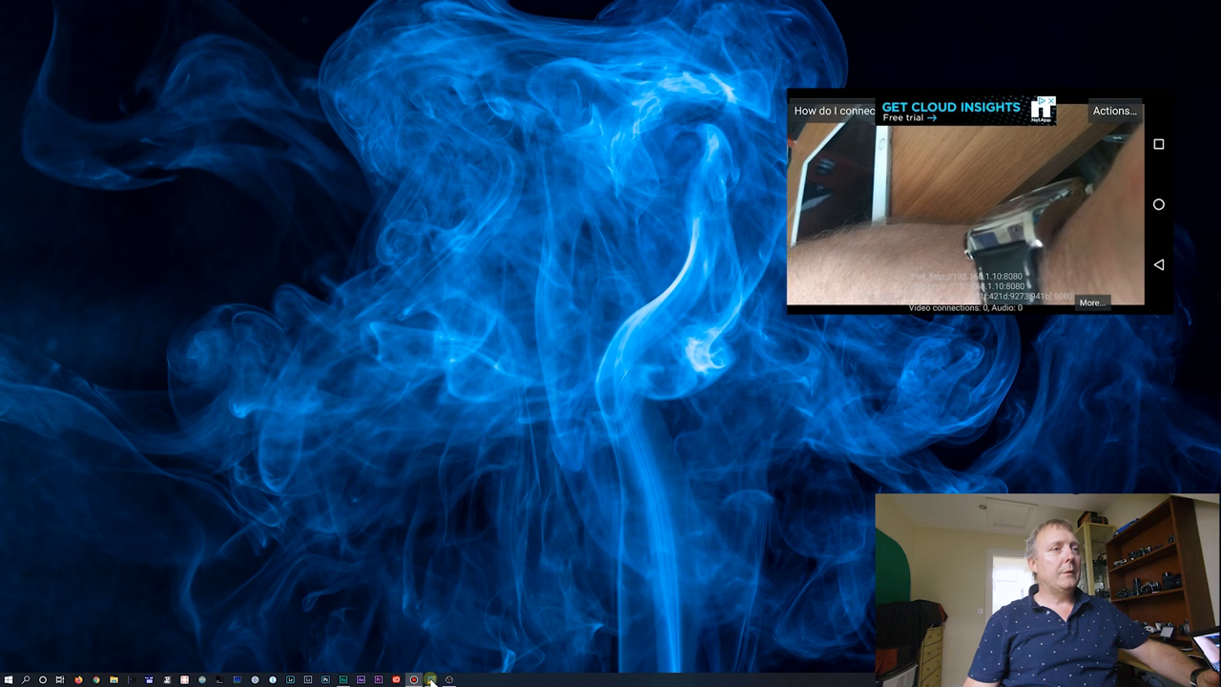
- Add a Web Browser input in vMix showing the phone's browserfs IP Webcam stream
left_click(429, 679)
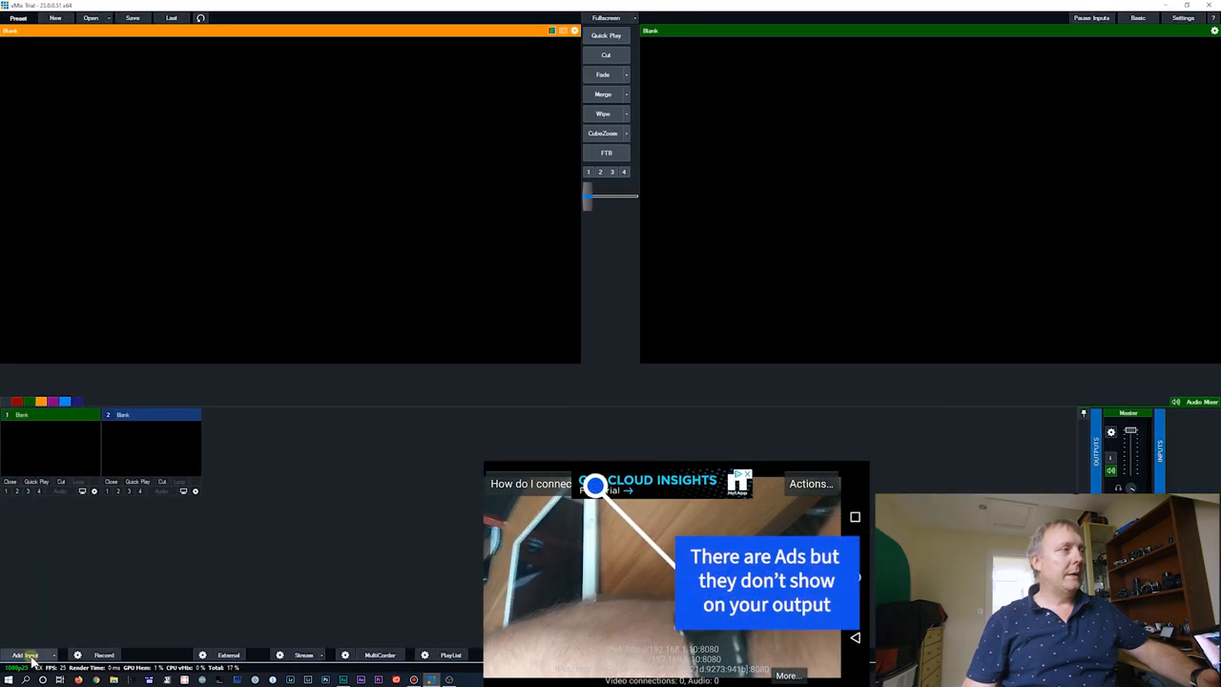
left_click(25, 655)
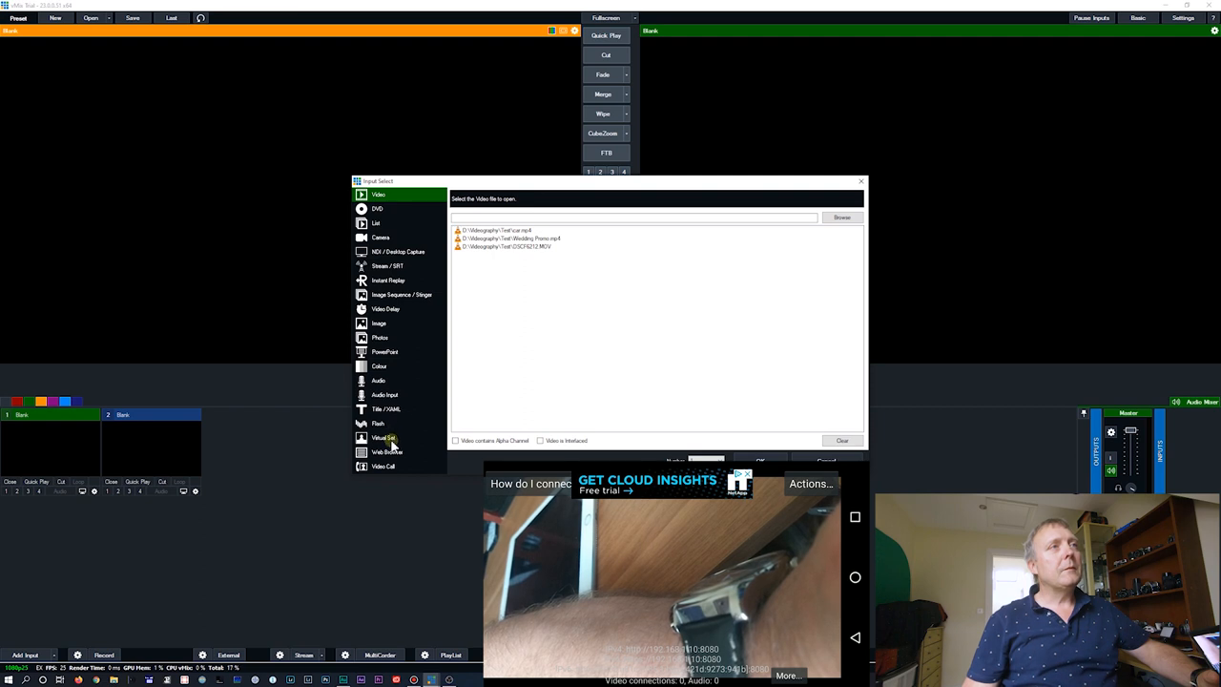
left_click(387, 451)
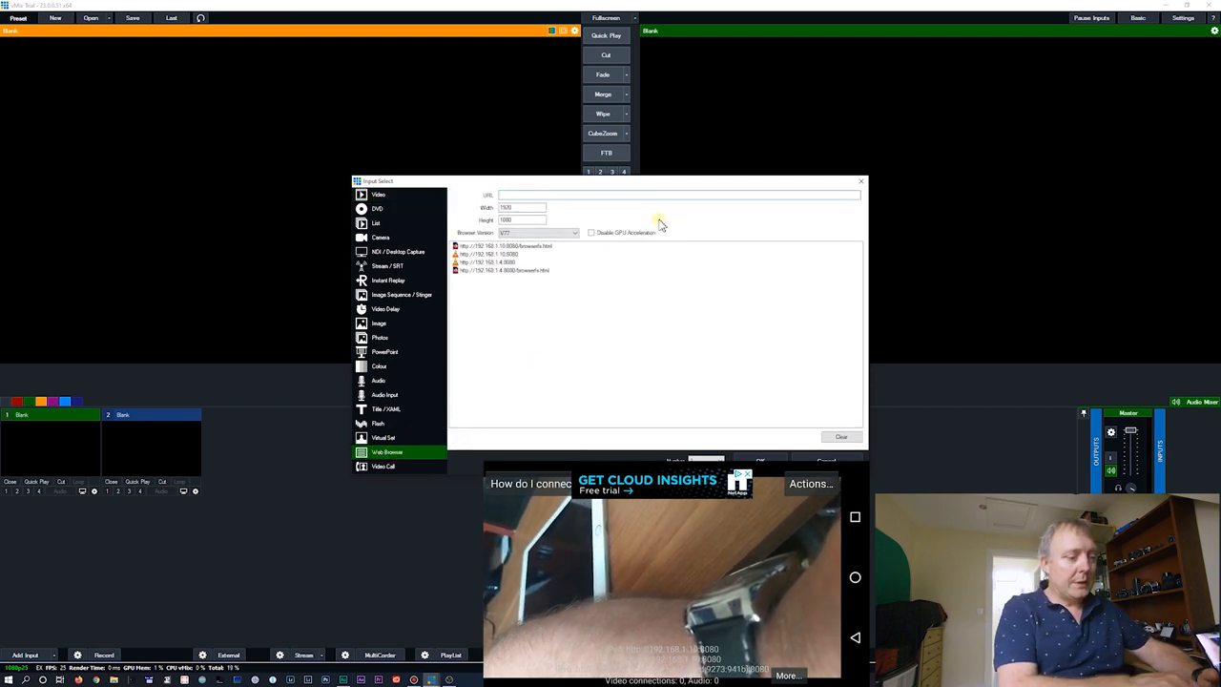
left_click(505, 246)
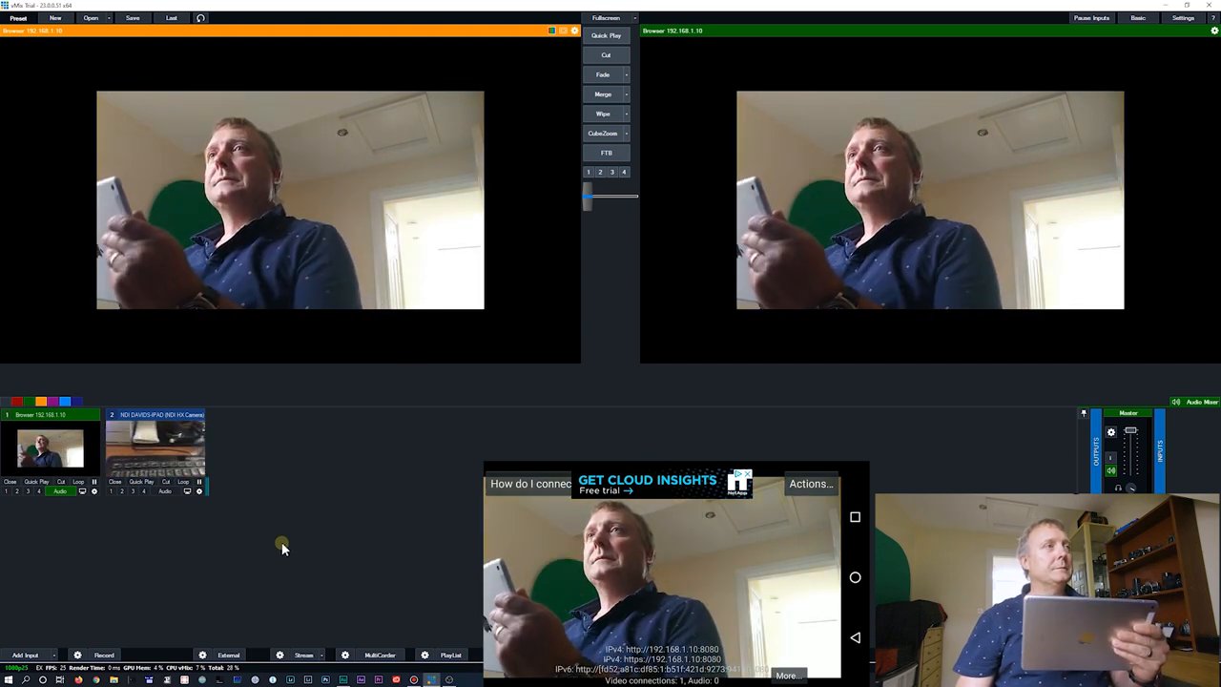
- Cut the live output to the iPad NDI camera, then back to the phone camera
left_click(154, 449)
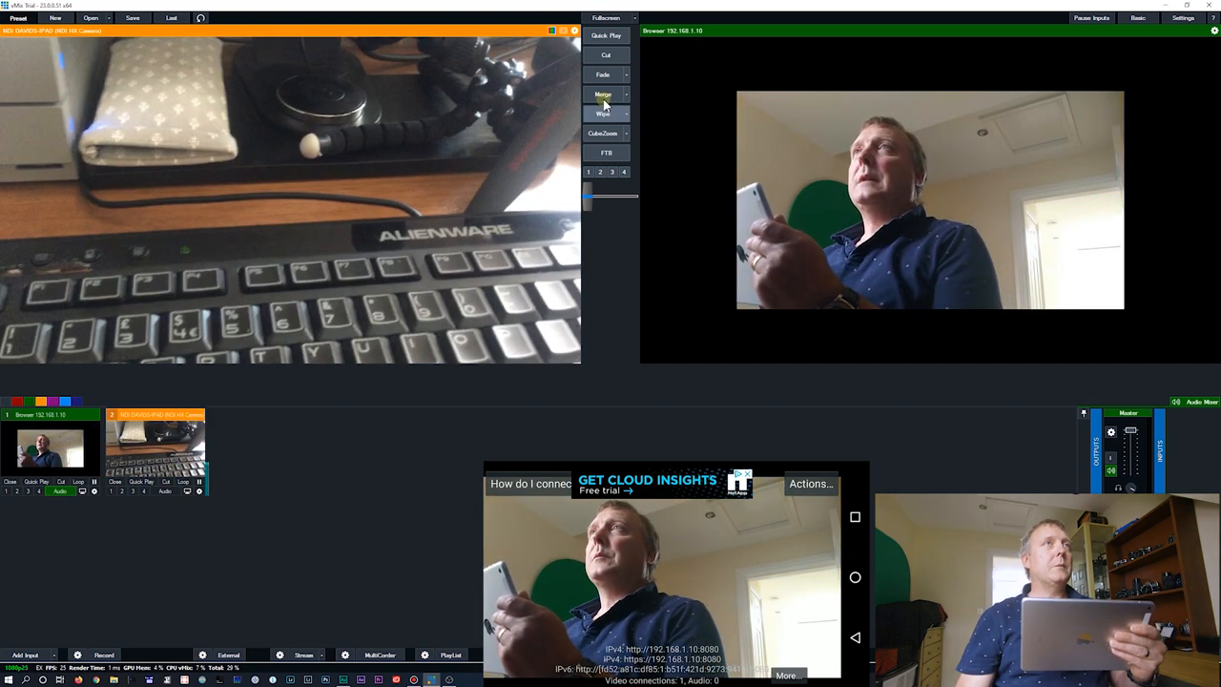
left_click(605, 132)
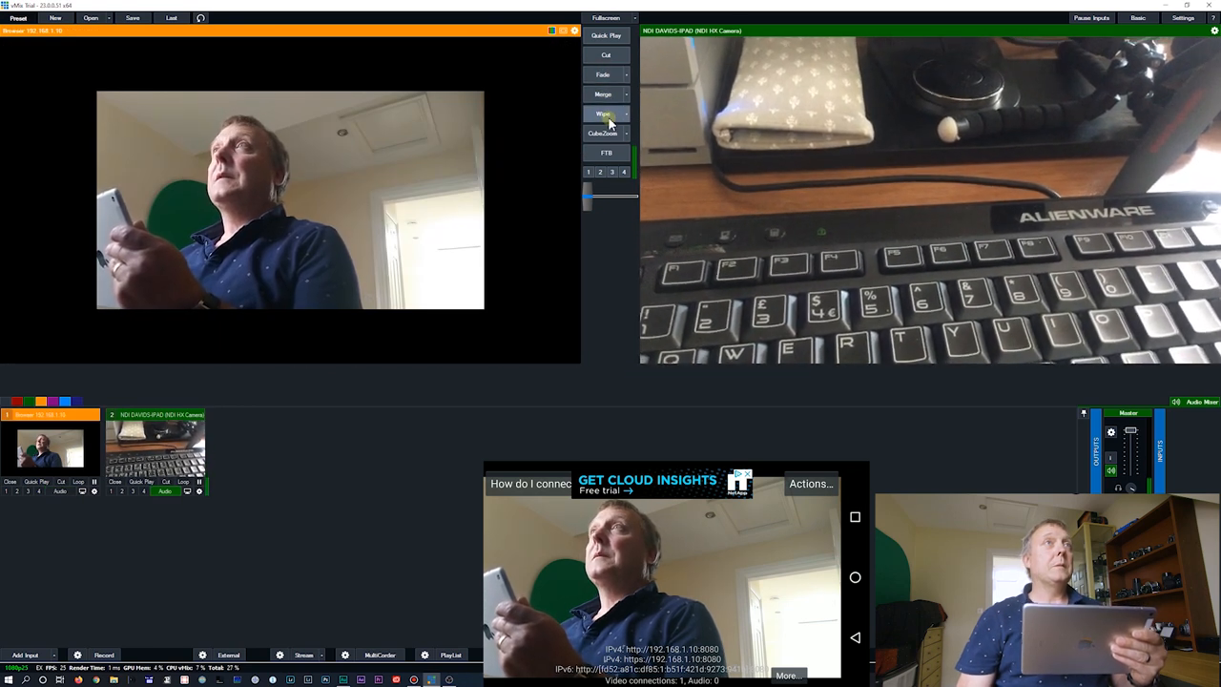
left_click(604, 132)
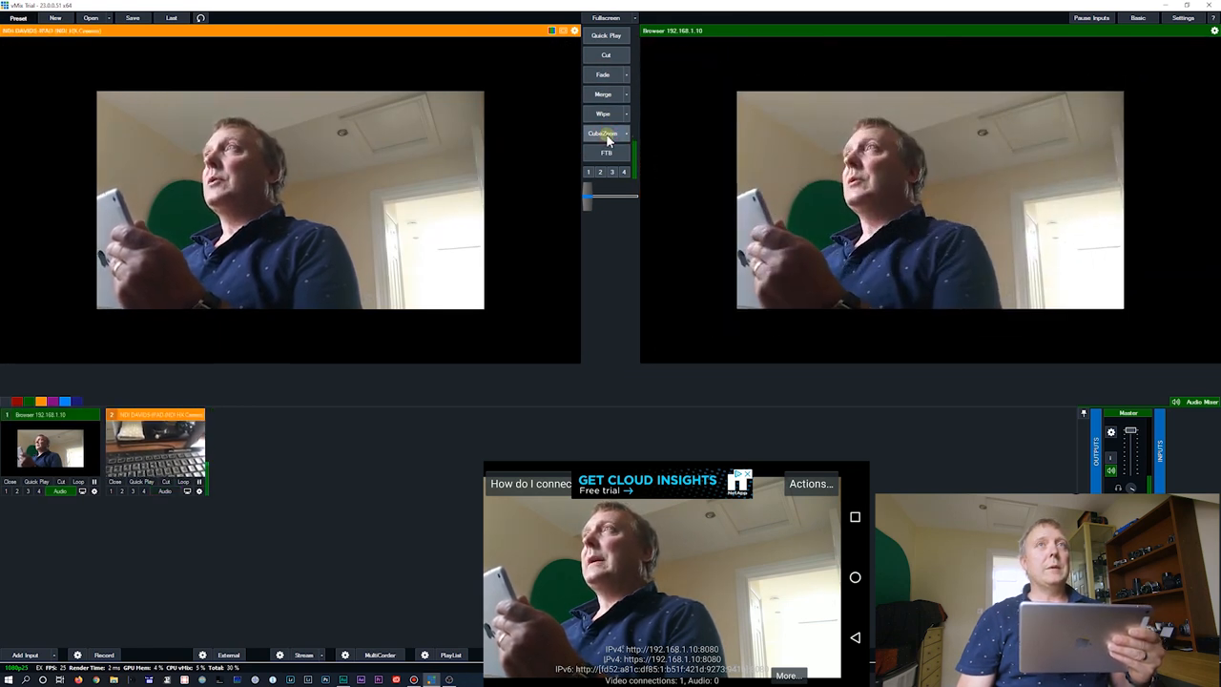